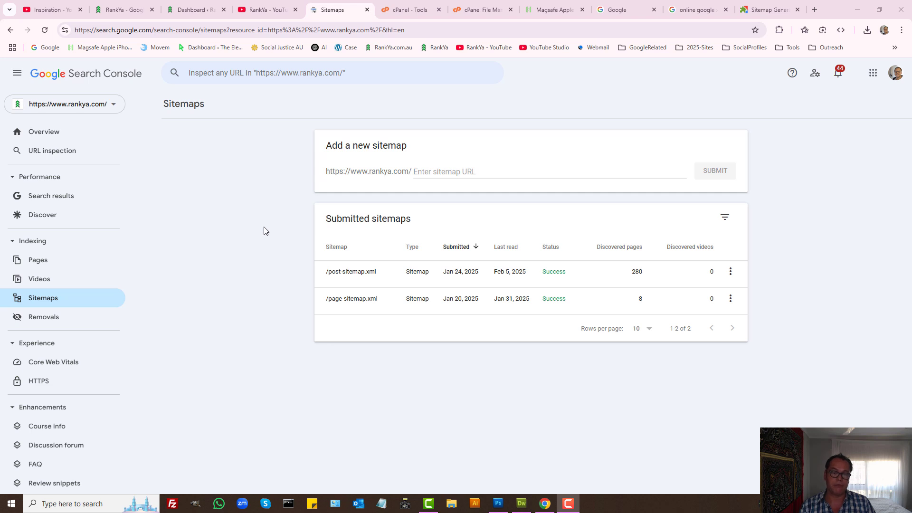
{"action": "mouse_move", "coordinate": [231, 222]}
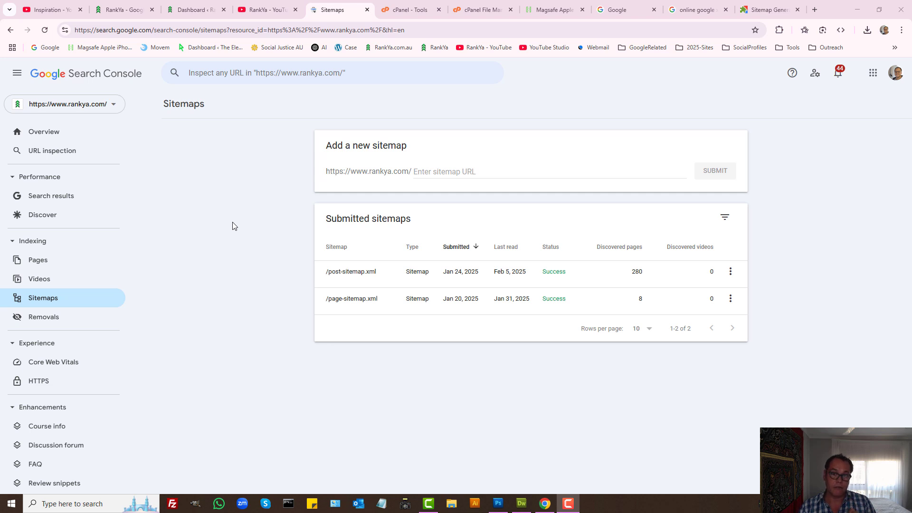
{"action": "mouse_move", "coordinate": [51, 195]}
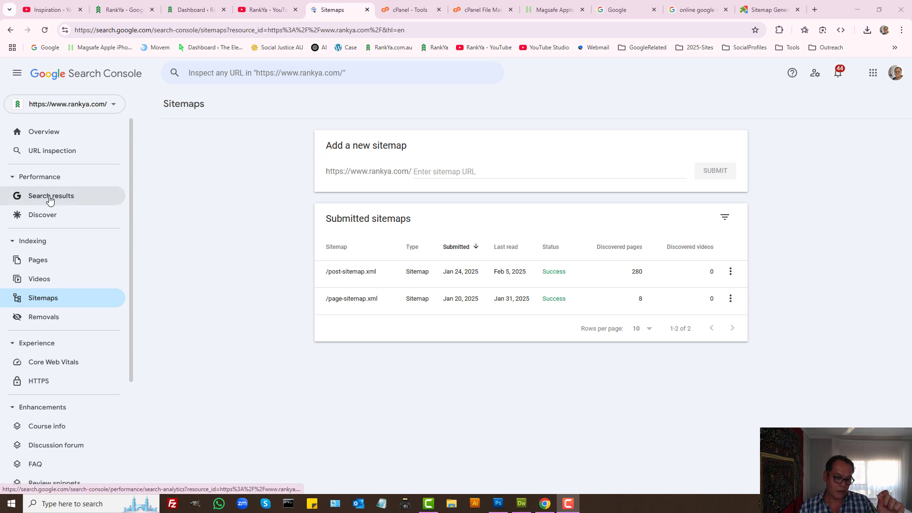
{"action": "mouse_move", "coordinate": [38, 259]}
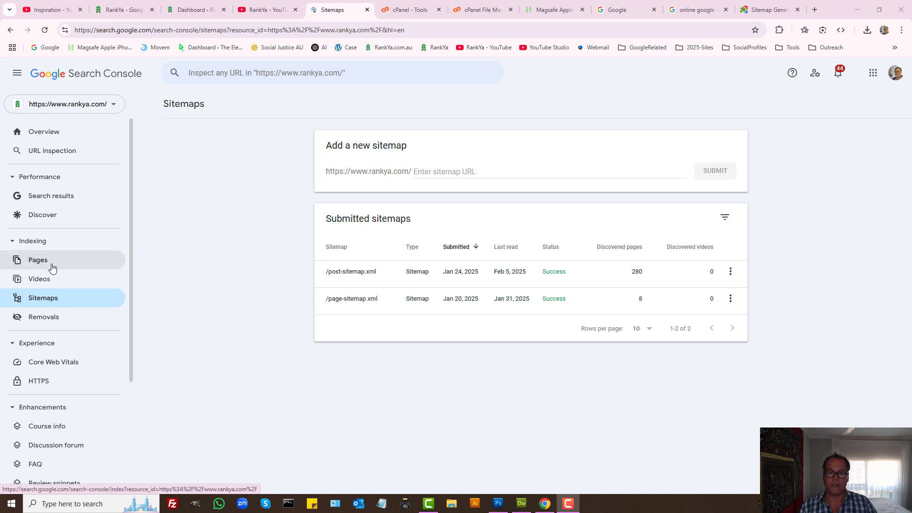
{"action": "mouse_move", "coordinate": [54, 81]}
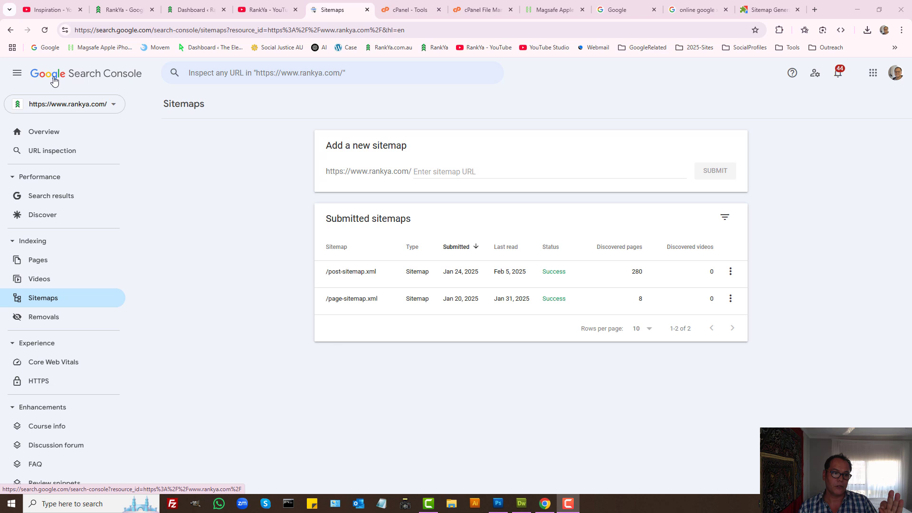
{"action": "mouse_move", "coordinate": [226, 192]}
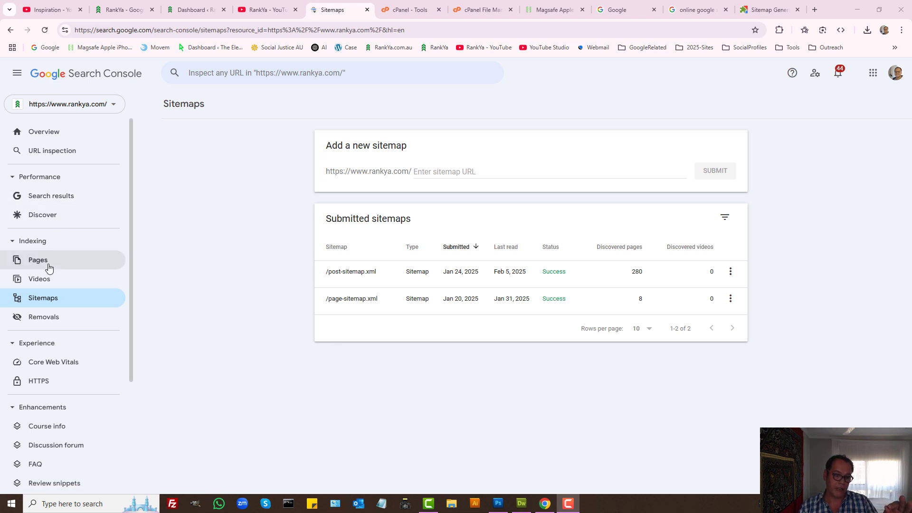
{"action": "mouse_move", "coordinate": [241, 231]}
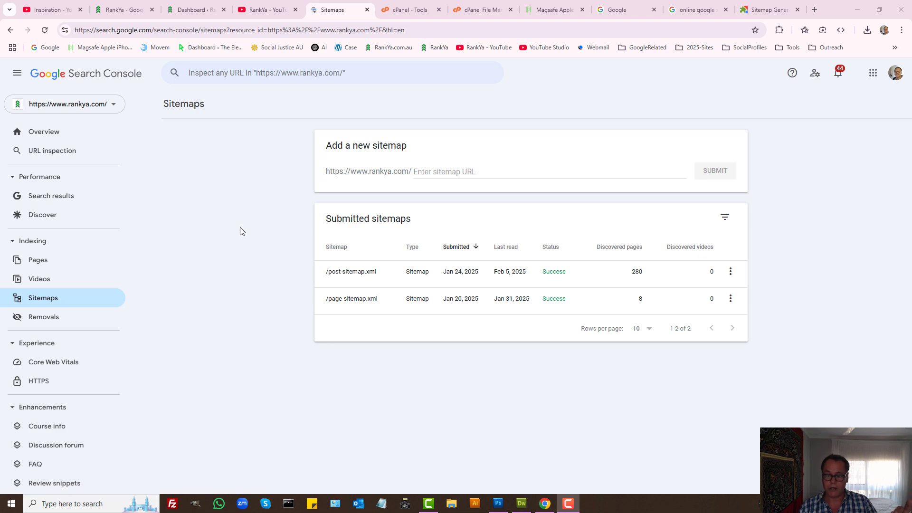
- View the RankYa home page, glance at the Search Console sitemaps report, and come back
{"action": "left_click", "coordinate": [120, 10]}
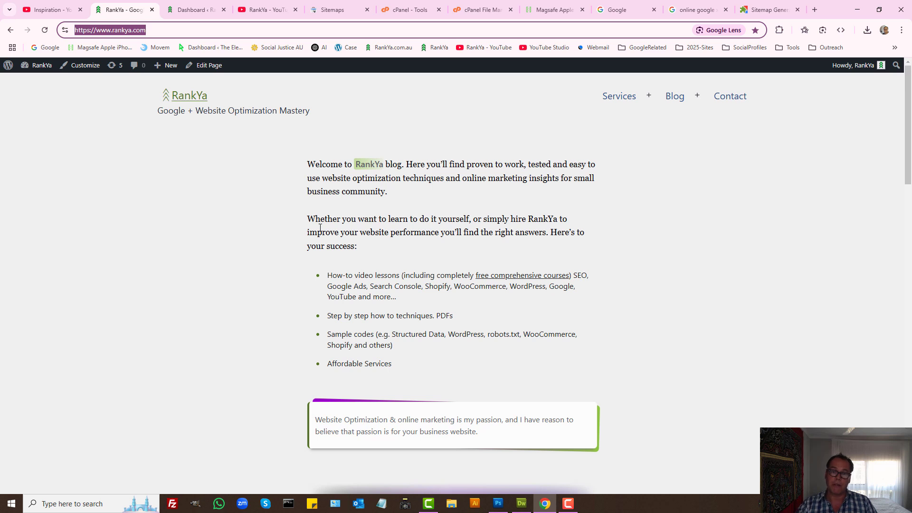
{"action": "mouse_move", "coordinate": [252, 164]}
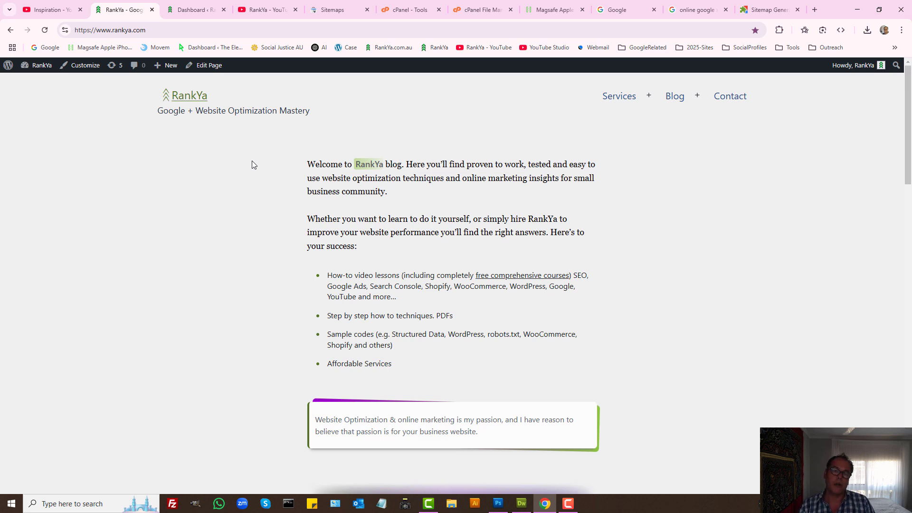
{"action": "left_click", "coordinate": [335, 10]}
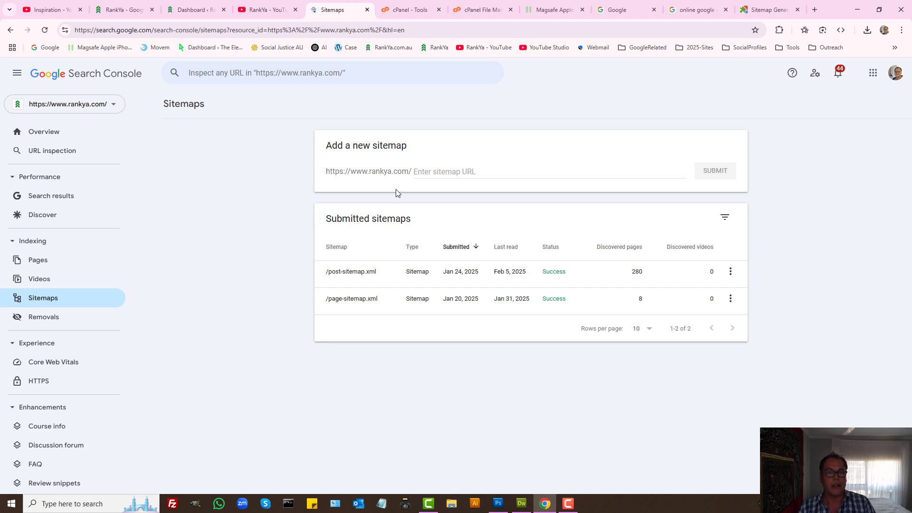
{"action": "left_click", "coordinate": [120, 10]}
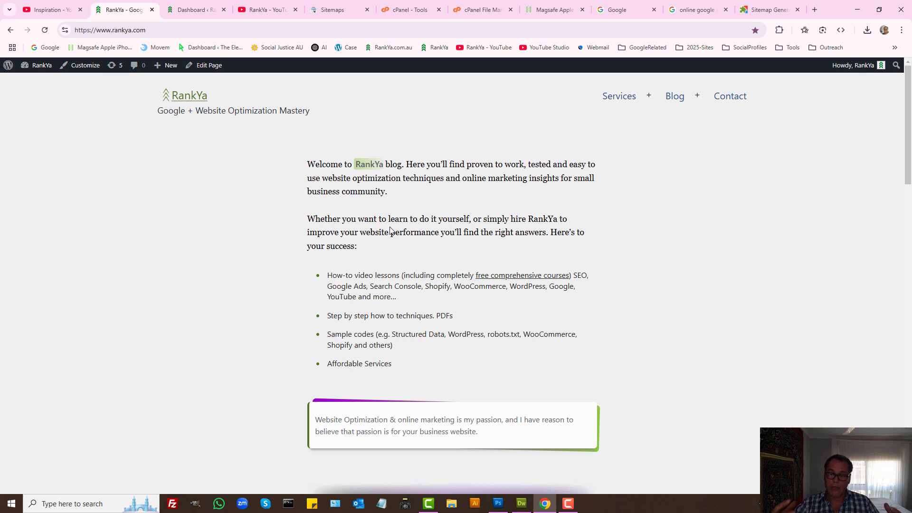
{"action": "mouse_move", "coordinate": [408, 179]}
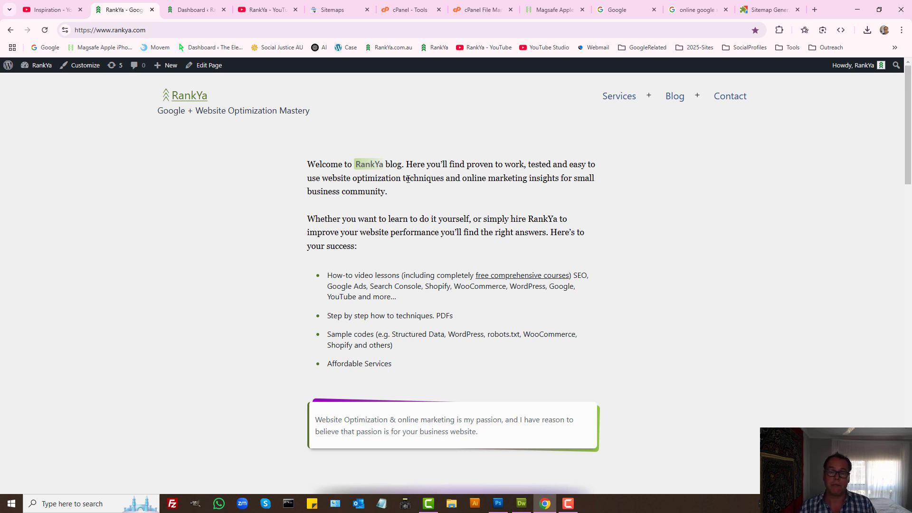
{"action": "mouse_move", "coordinate": [194, 36]}
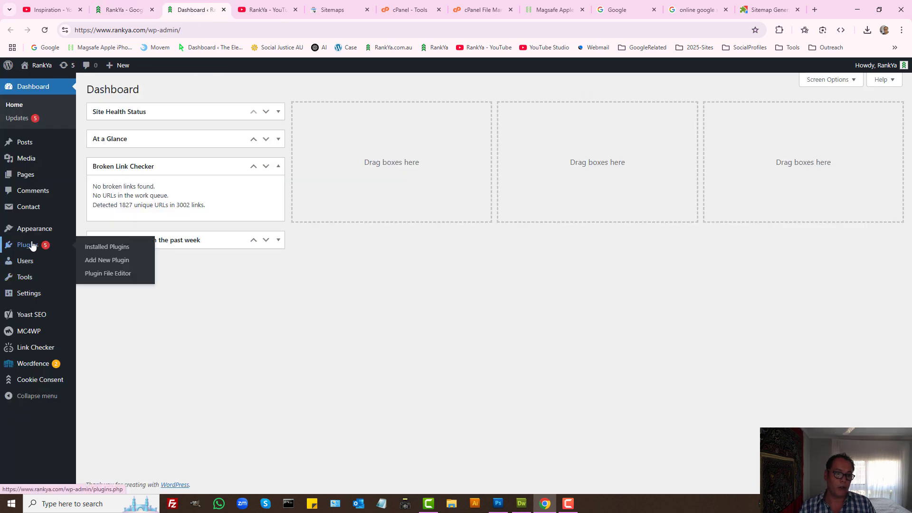
- Open WordPress's Add Plugins page, then view search results for online XML sitemap generators
{"action": "left_click", "coordinate": [107, 259]}
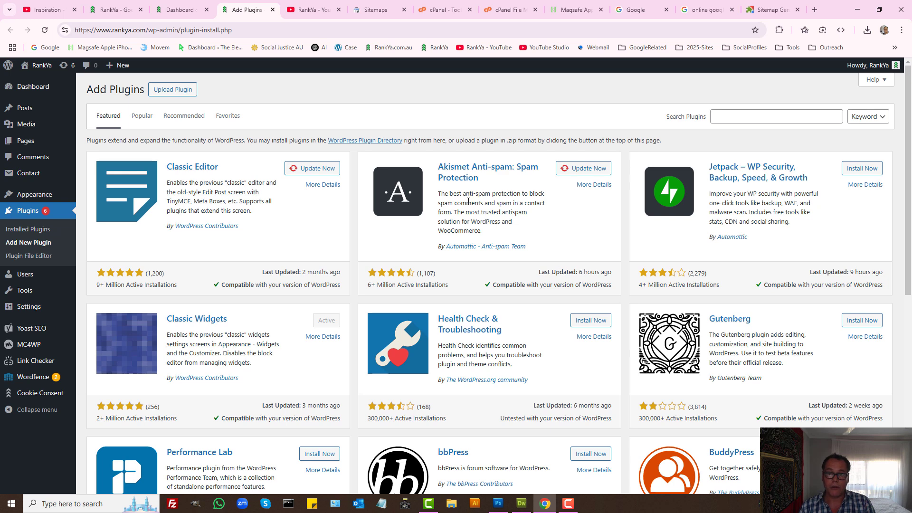
{"action": "left_click", "coordinate": [704, 10]}
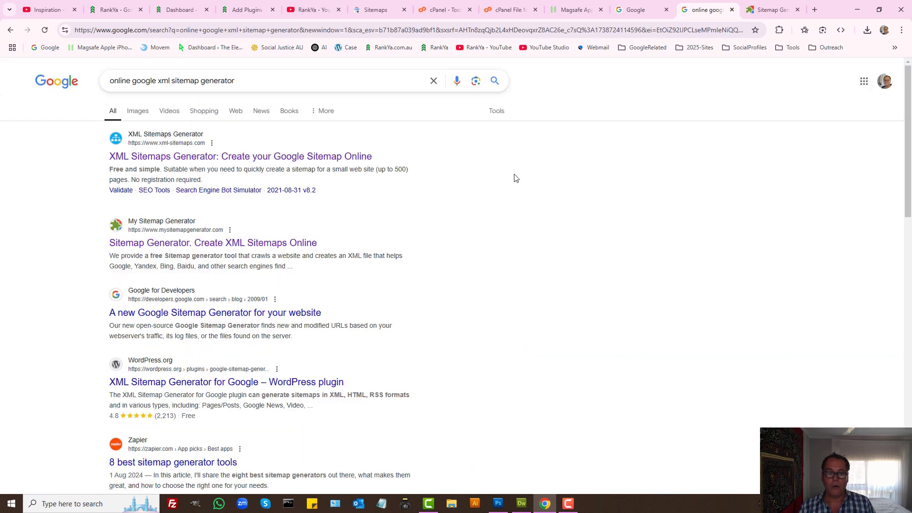
- View the mysitemapgenerator.com tool, then bring up rankya.com's Yoast sitemap_index.xml
{"action": "triple_click", "coordinate": [171, 80]}
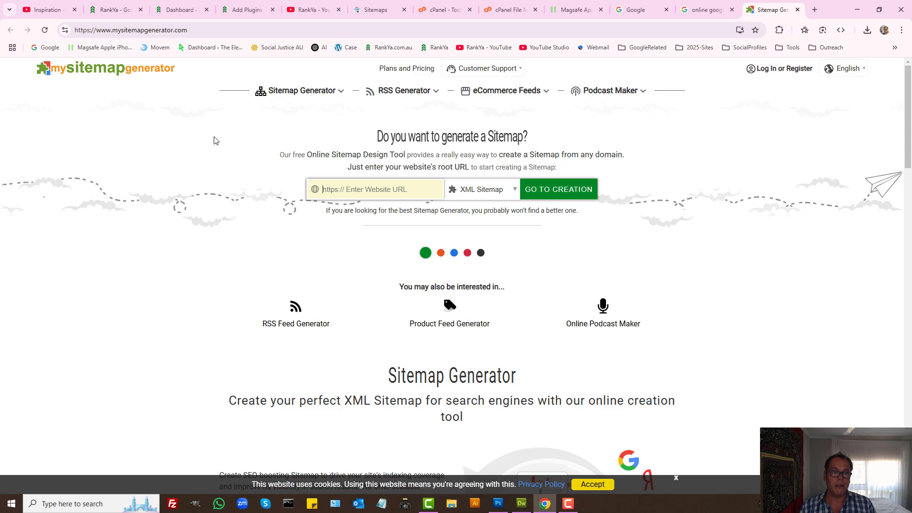
{"action": "left_click", "coordinate": [247, 10]}
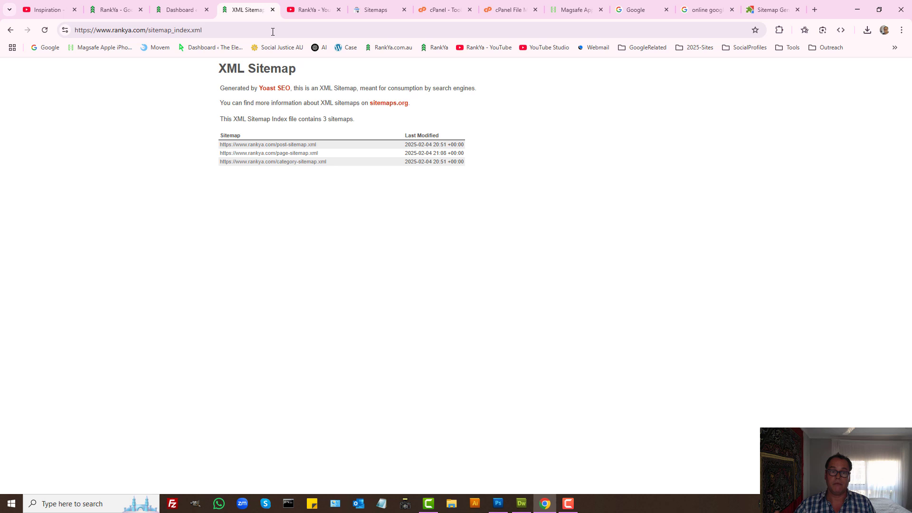
{"action": "mouse_move", "coordinate": [521, 202]}
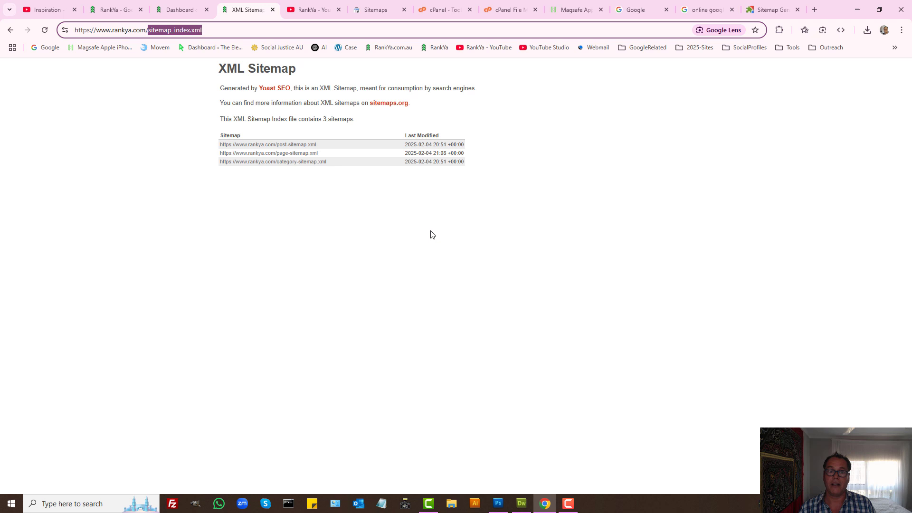
- Enter sitemap_index.xml as the new sitemap URL in Search Console, then return to the index
{"action": "left_click", "coordinate": [376, 10]}
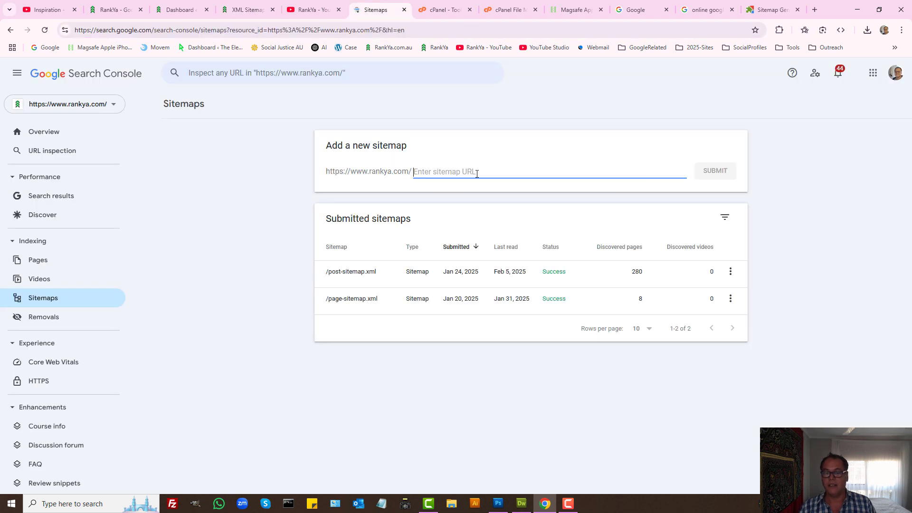
{"action": "type", "text": "sitemap_index.xml"}
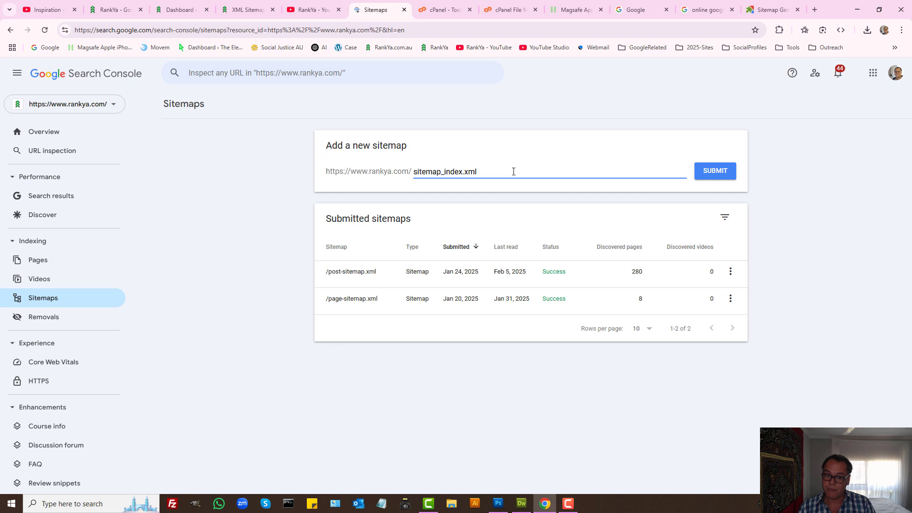
{"action": "double_click", "coordinate": [444, 171]}
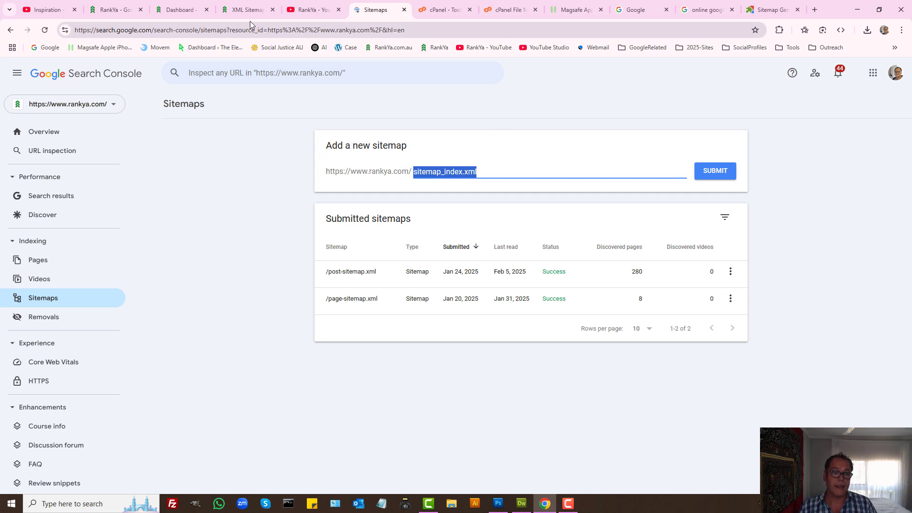
{"action": "left_click", "coordinate": [247, 10]}
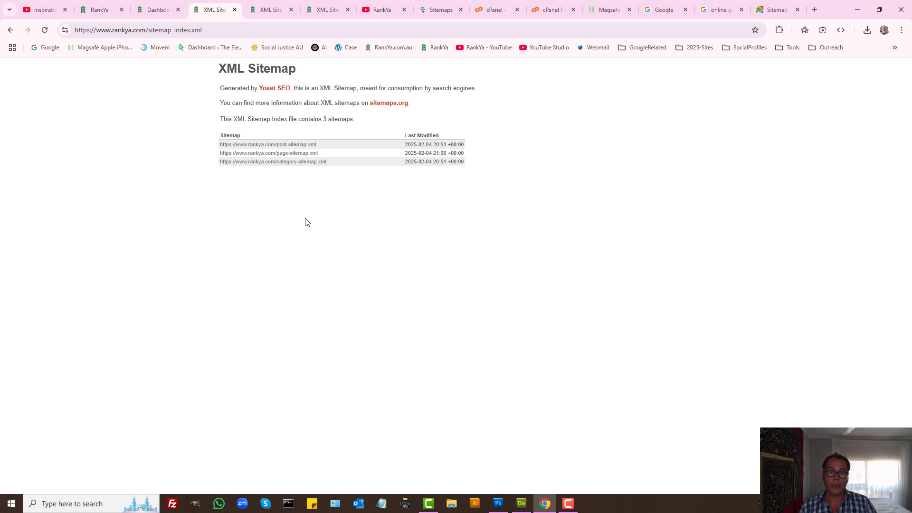
- Browse post-sitemap.xml and the Google Advanced Search Tips post, then return to the sitemap index
{"action": "left_click", "coordinate": [267, 144]}
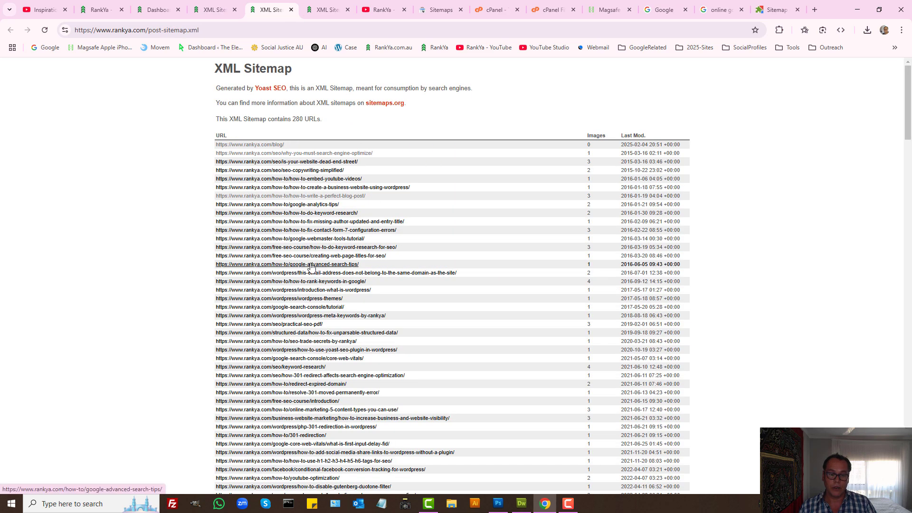
{"action": "left_click", "coordinate": [286, 264]}
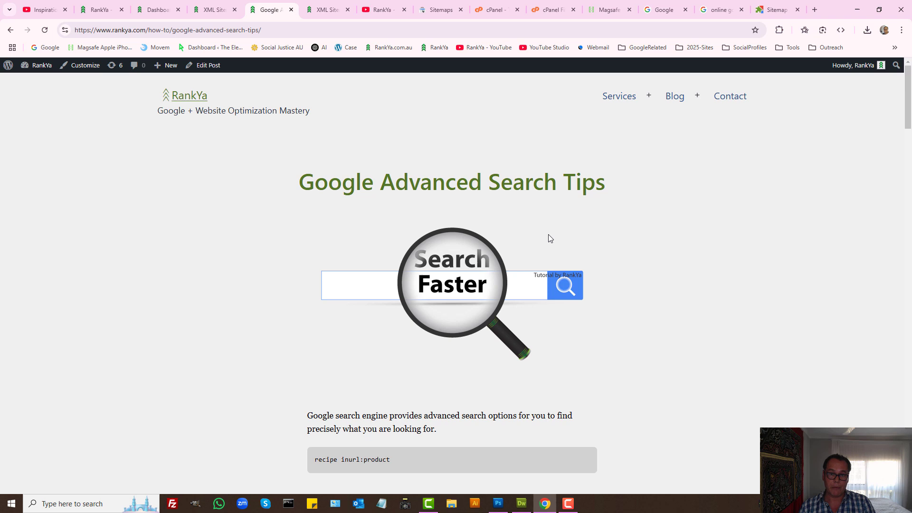
{"action": "mouse_move", "coordinate": [640, 254]}
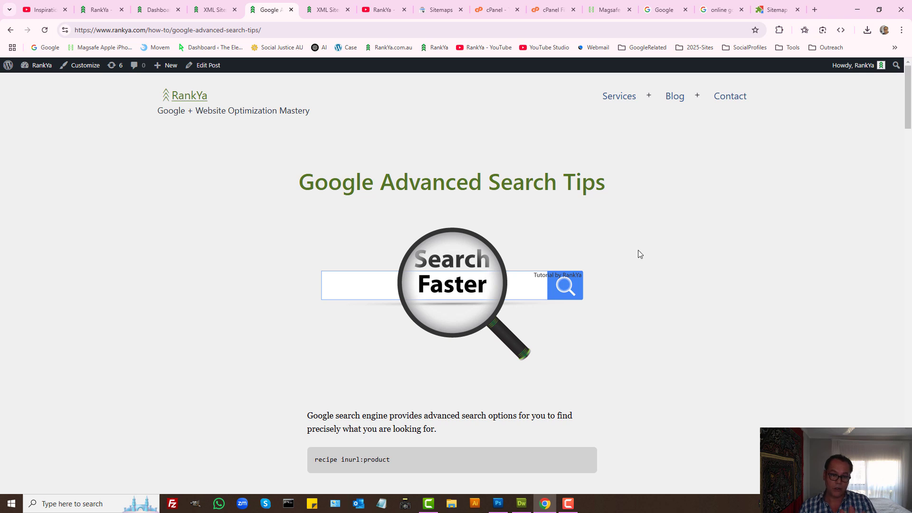
{"action": "mouse_move", "coordinate": [554, 219]}
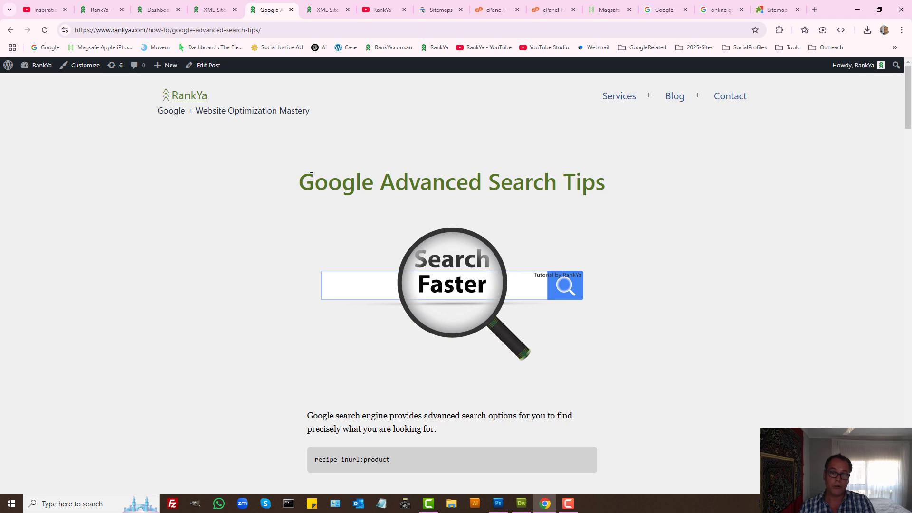
{"action": "mouse_move", "coordinate": [285, 181]}
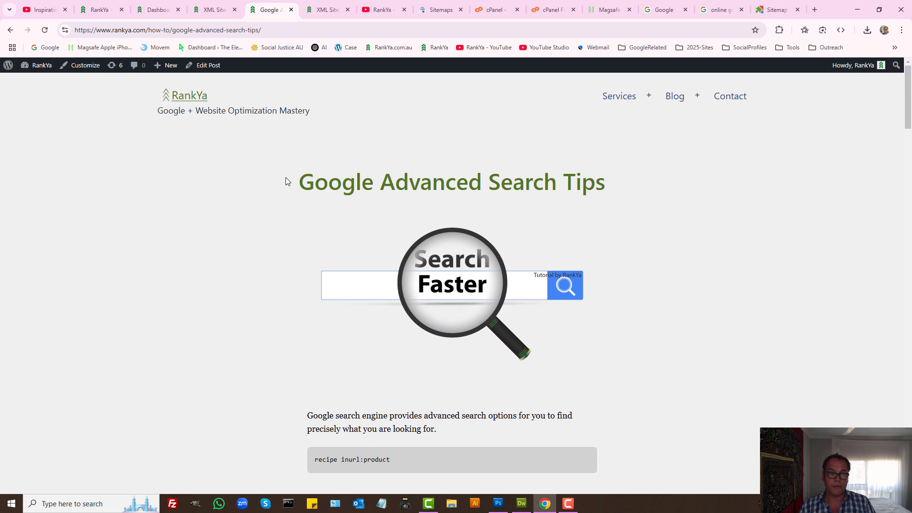
{"action": "left_click", "coordinate": [215, 10]}
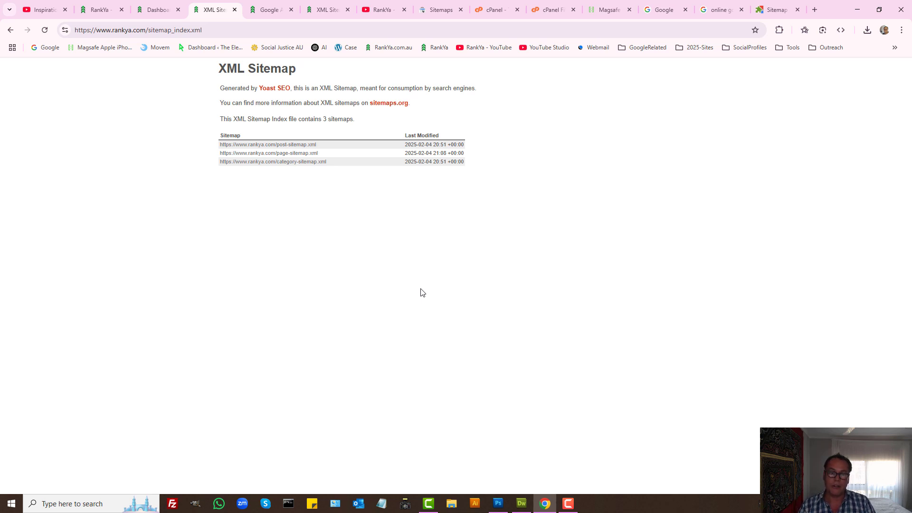
{"action": "mouse_move", "coordinate": [431, 97]}
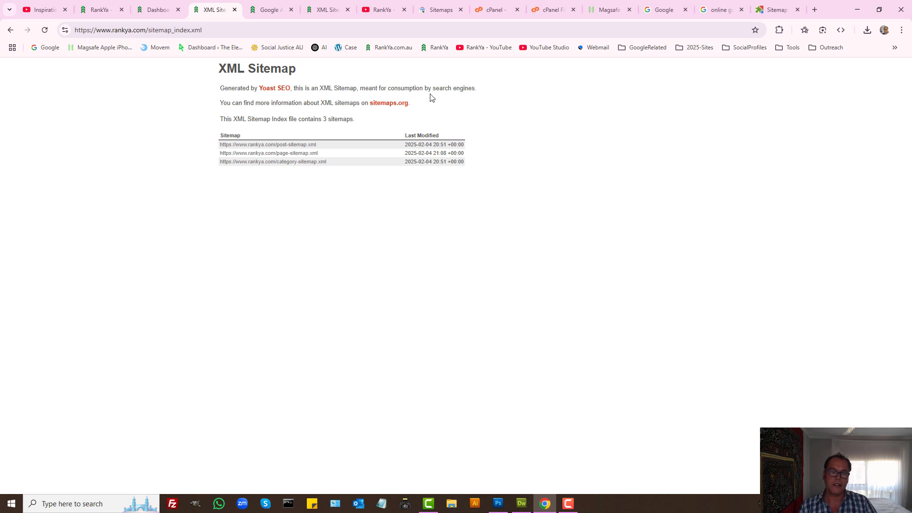
{"action": "mouse_move", "coordinate": [272, 161]}
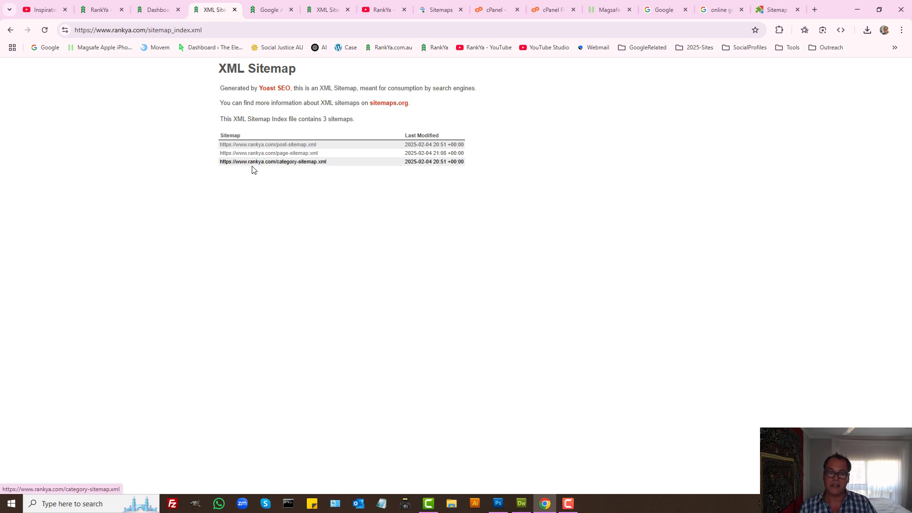
- View category-sitemap.xml (23 URLs) and the Google Core Web Vitals category page, then return to Search Console
{"action": "left_click", "coordinate": [439, 10]}
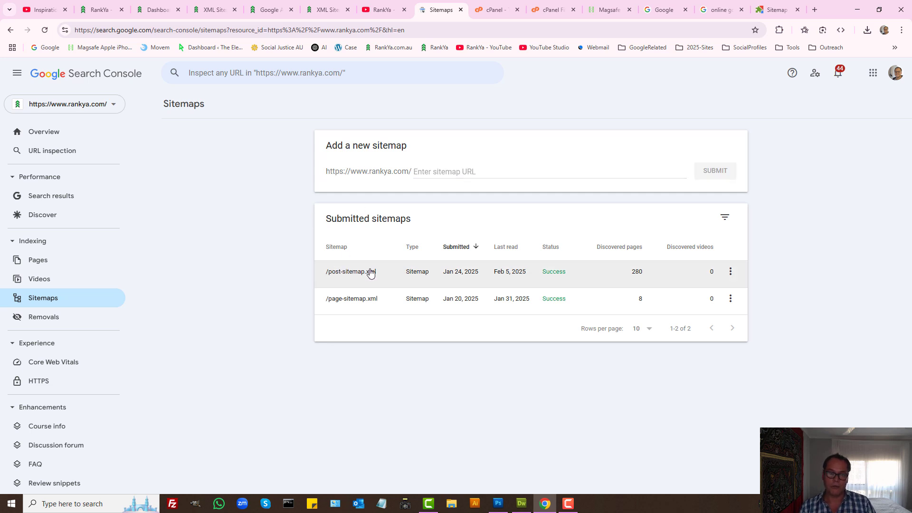
{"action": "mouse_move", "coordinate": [272, 210]}
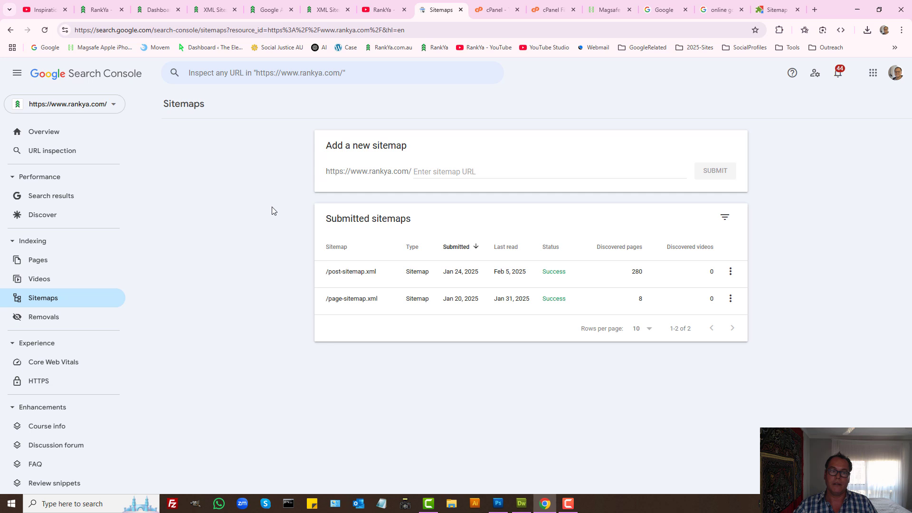
{"action": "left_click", "coordinate": [214, 10]}
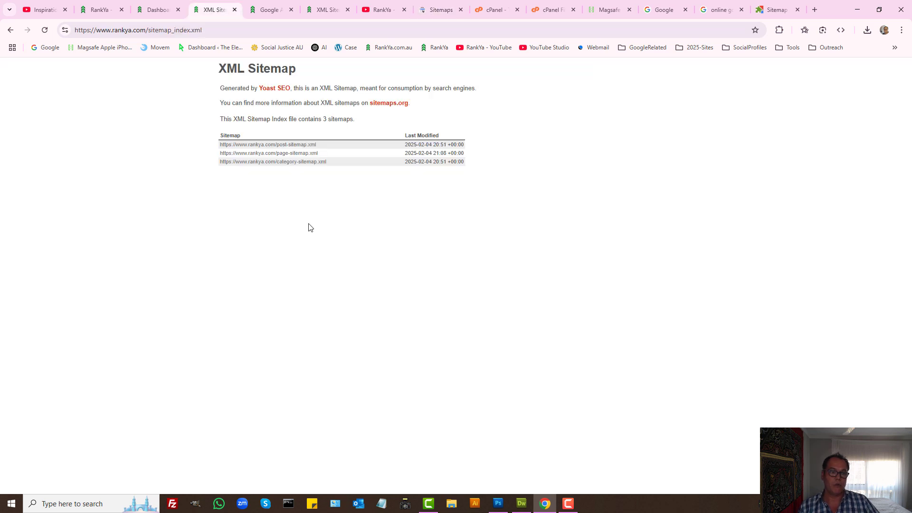
{"action": "mouse_move", "coordinate": [349, 229]}
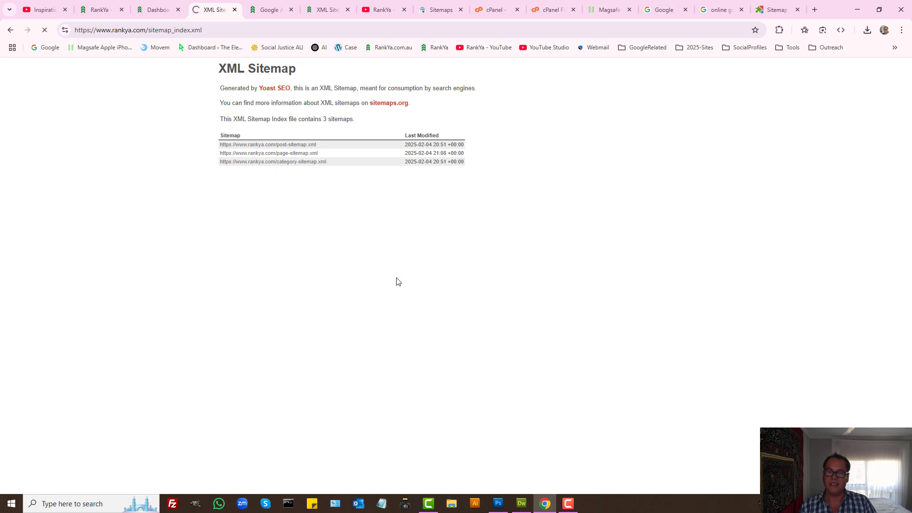
{"action": "left_click", "coordinate": [272, 161]}
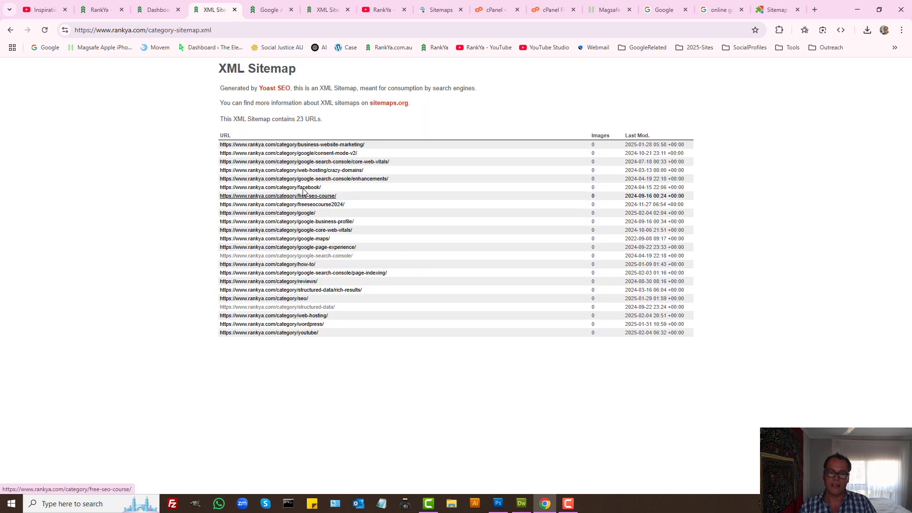
{"action": "mouse_move", "coordinate": [300, 161]}
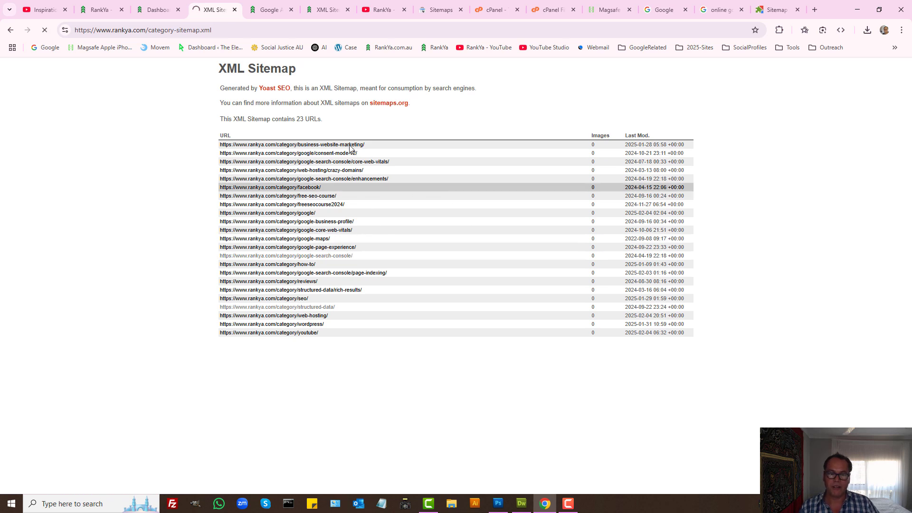
{"action": "left_click", "coordinate": [286, 230]}
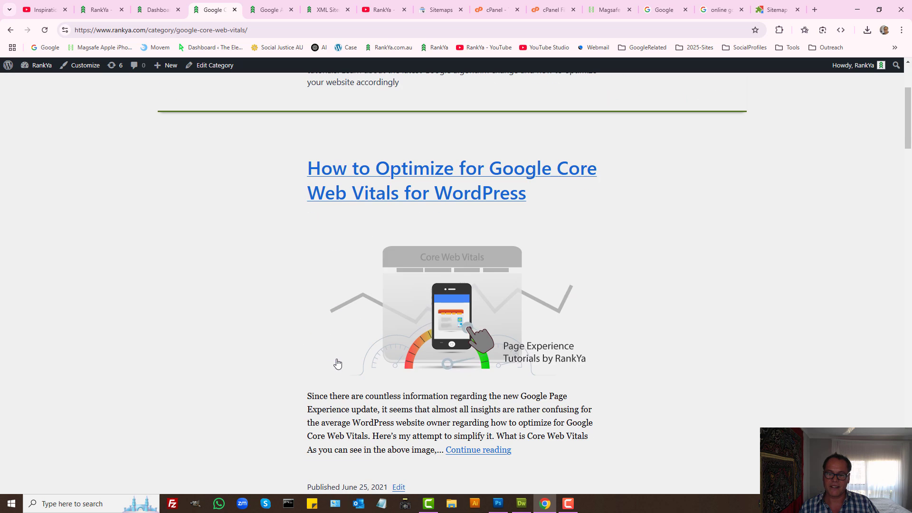
{"action": "scroll", "scroll_direction": "up", "scroll_amount": 3}
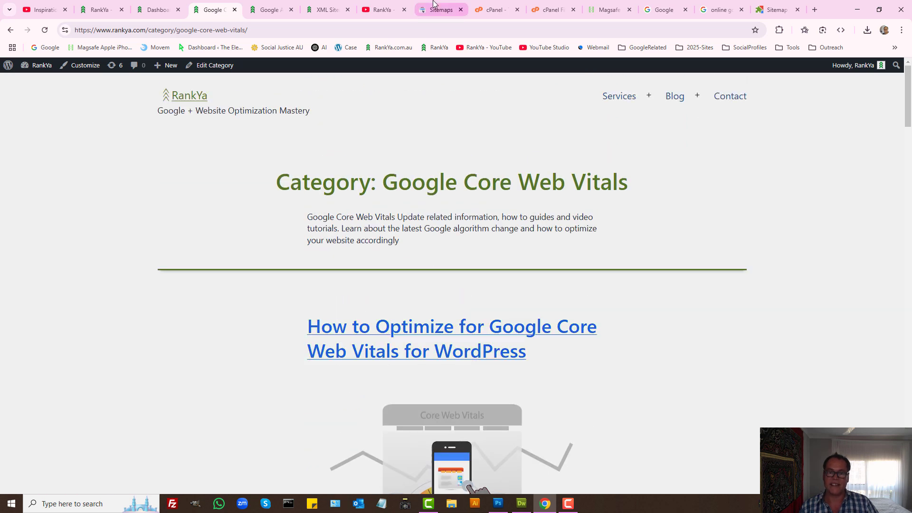
{"action": "left_click", "coordinate": [440, 10]}
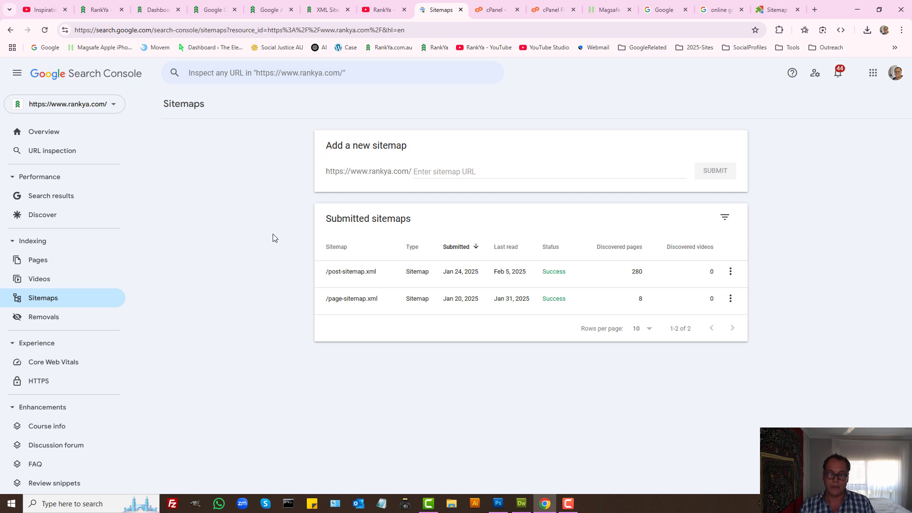
- Open post-sitemap.xml details: processed successfully, last read 2/5/25, 280 discovered pages
{"action": "left_click", "coordinate": [351, 271]}
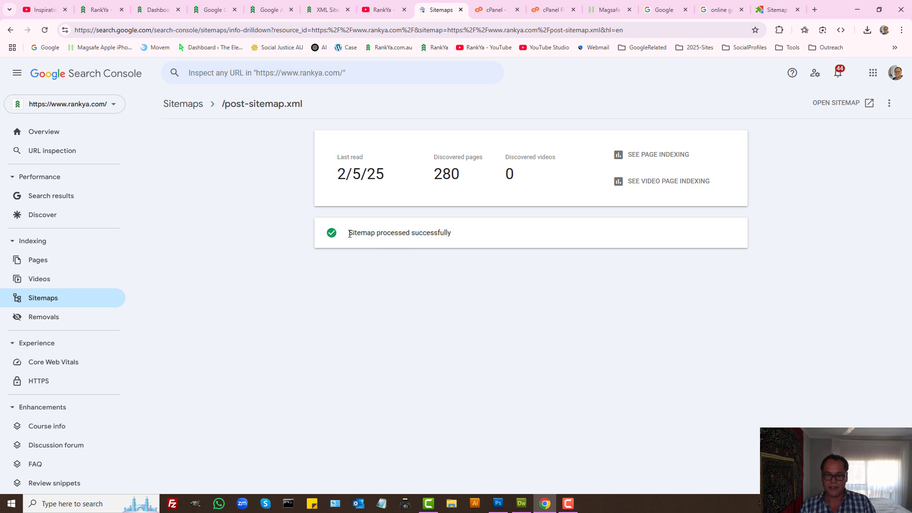
{"action": "double_click", "coordinate": [399, 232]}
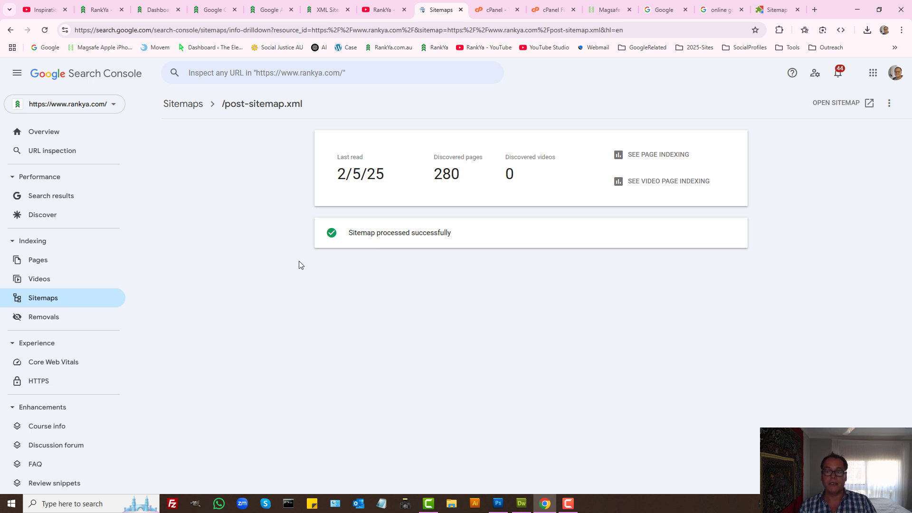
{"action": "mouse_move", "coordinate": [302, 267]}
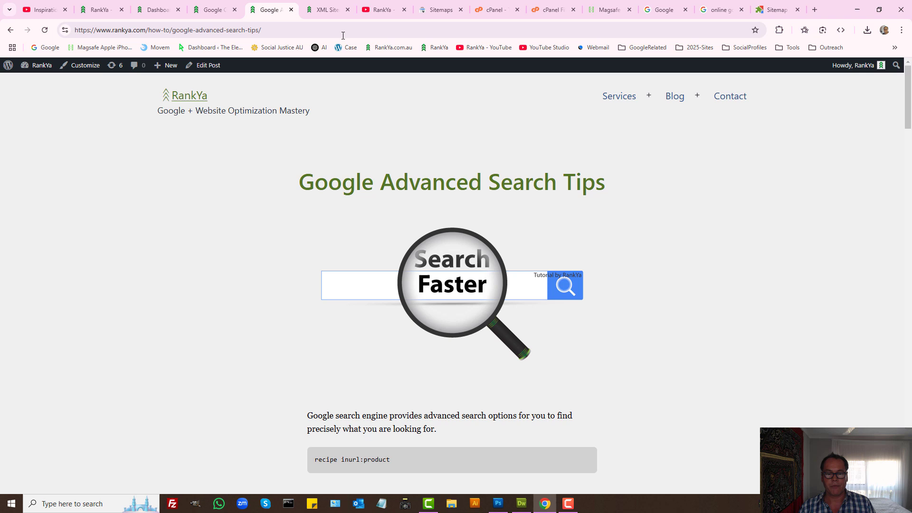
- Select the Google Advanced Search Tips title, then view the page sitemap's 8 URLs
{"action": "triple_click", "coordinate": [451, 182]}
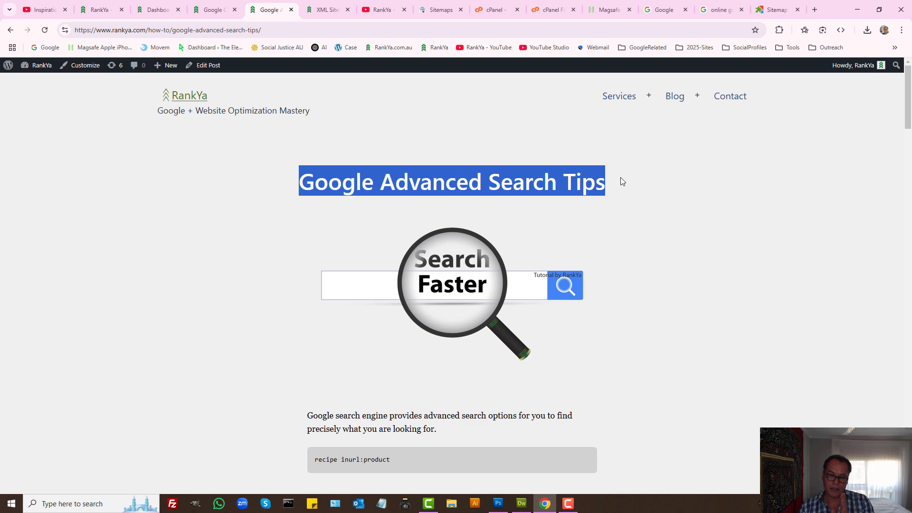
{"action": "left_click", "coordinate": [326, 10]}
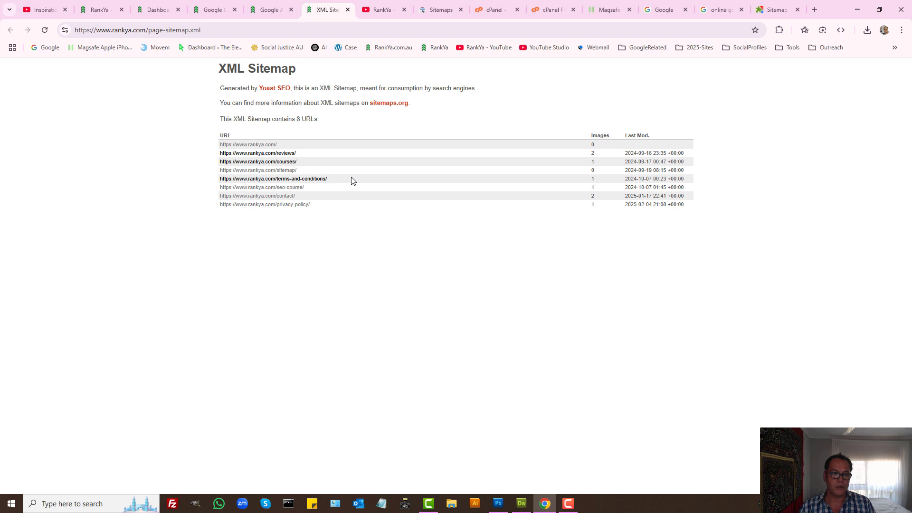
{"action": "mouse_move", "coordinate": [273, 68]}
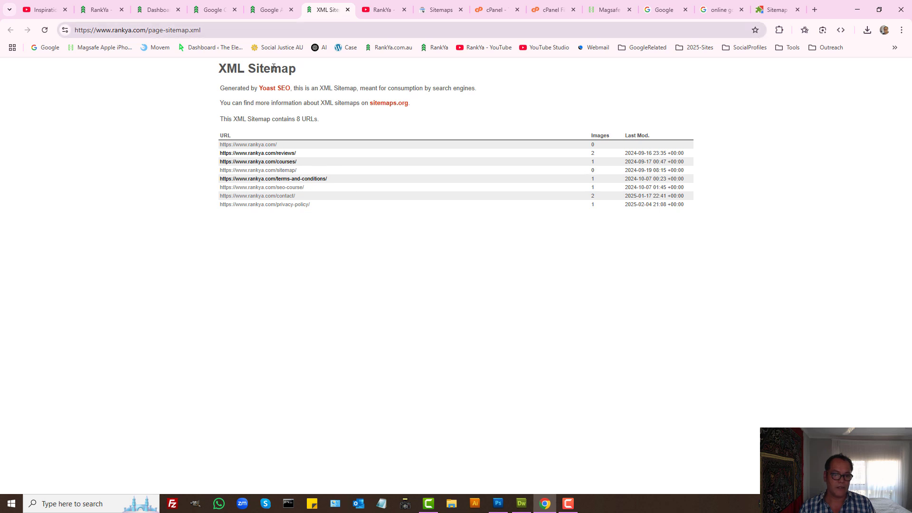
{"action": "mouse_move", "coordinate": [265, 204]}
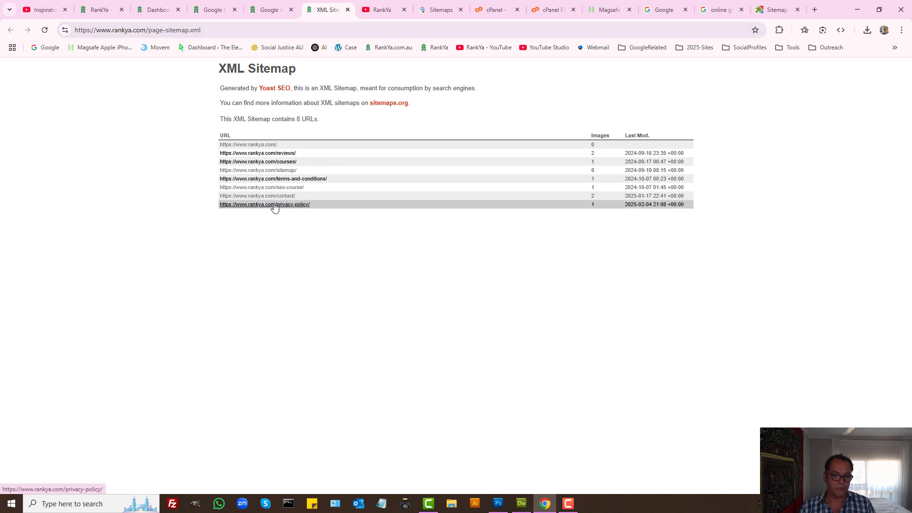
{"action": "mouse_move", "coordinate": [147, 30]}
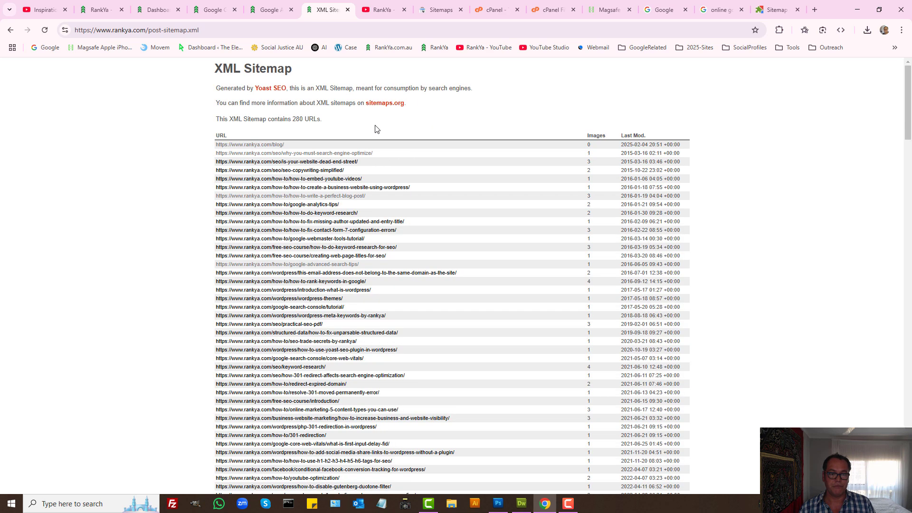
{"action": "mouse_move", "coordinate": [382, 227]}
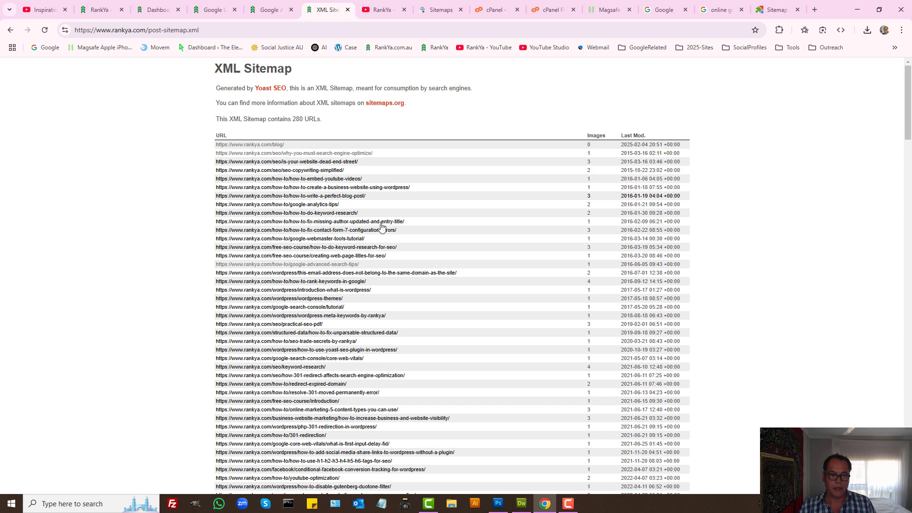
{"action": "mouse_move", "coordinate": [340, 353]}
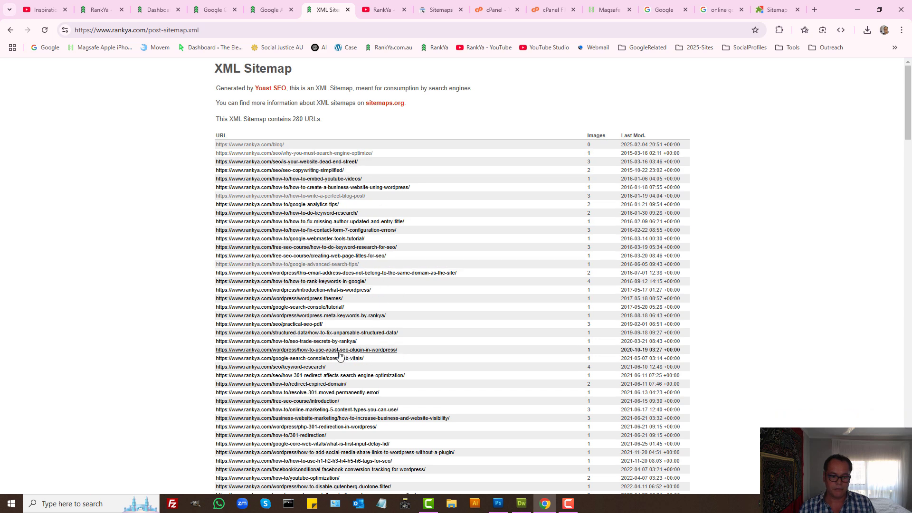
- View post-sitemap.xml's raw XML source and highlight the first image:loc entry
{"action": "left_click", "coordinate": [306, 349]}
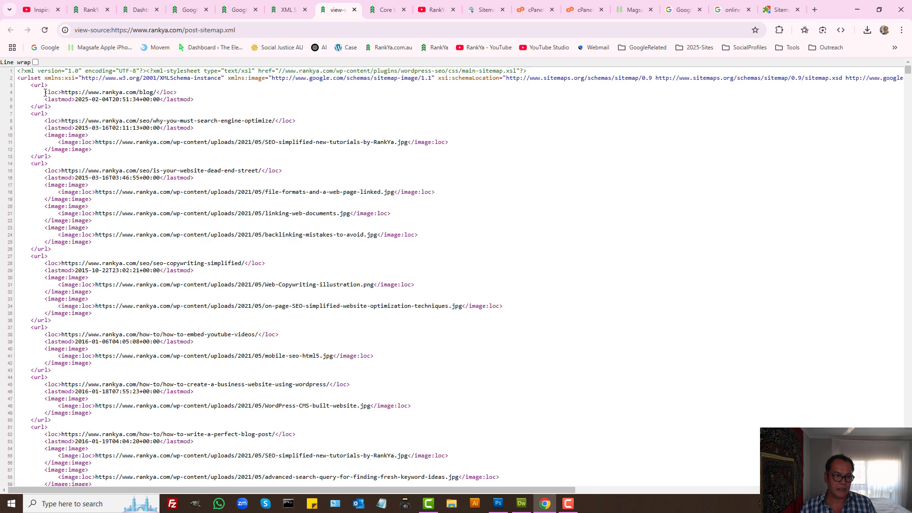
{"action": "double_click", "coordinate": [110, 91]}
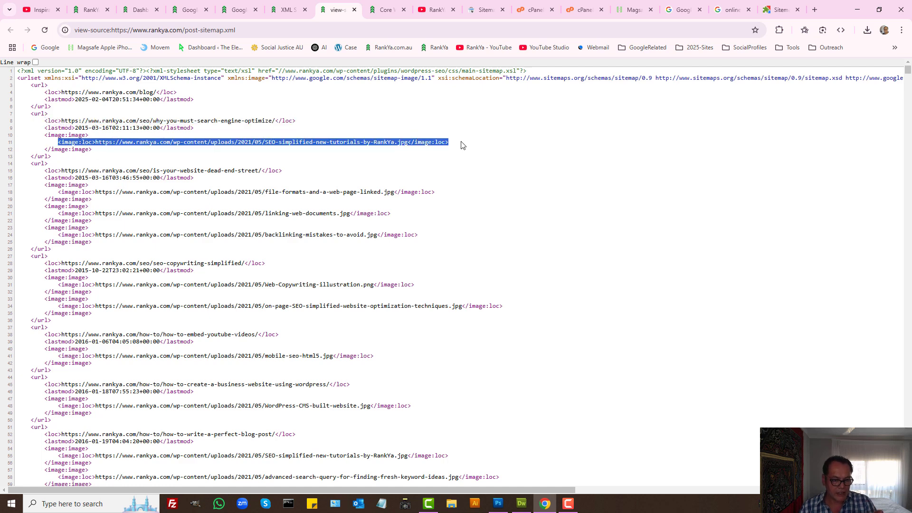
- Go from post sitemap details back to the Sitemaps list showing post and page sitemaps as Success
{"action": "left_click", "coordinate": [486, 10]}
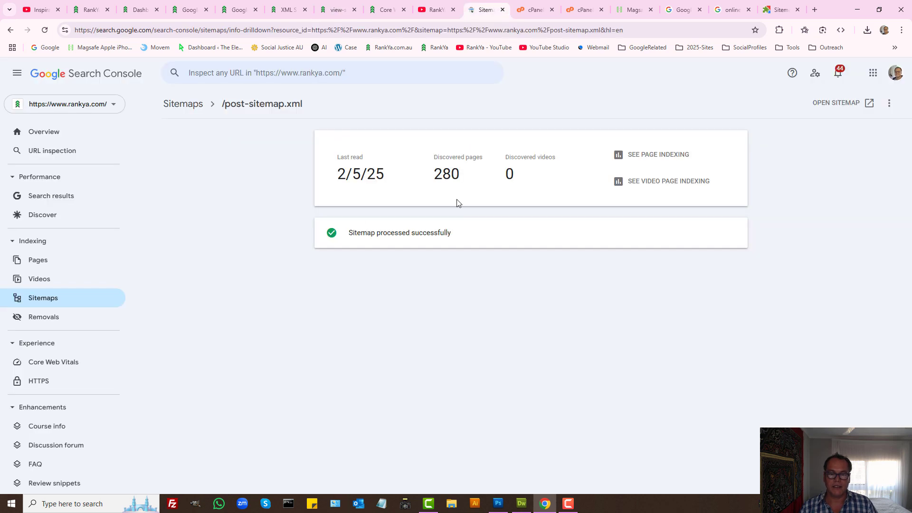
{"action": "mouse_move", "coordinate": [234, 114]}
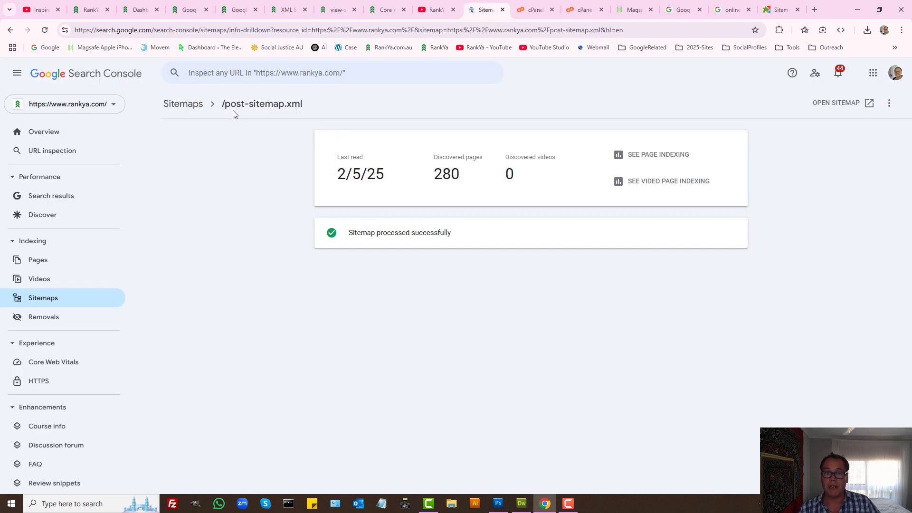
{"action": "mouse_move", "coordinate": [247, 179]}
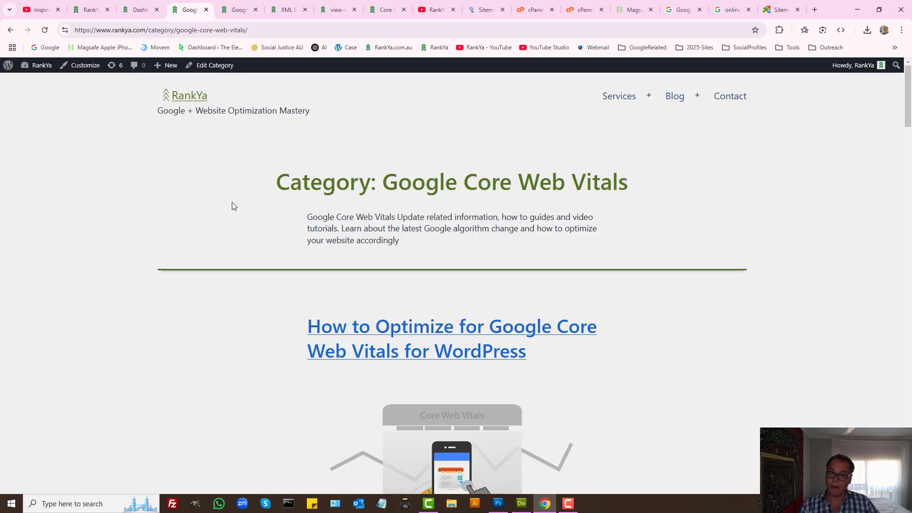
{"action": "mouse_move", "coordinate": [316, 188]}
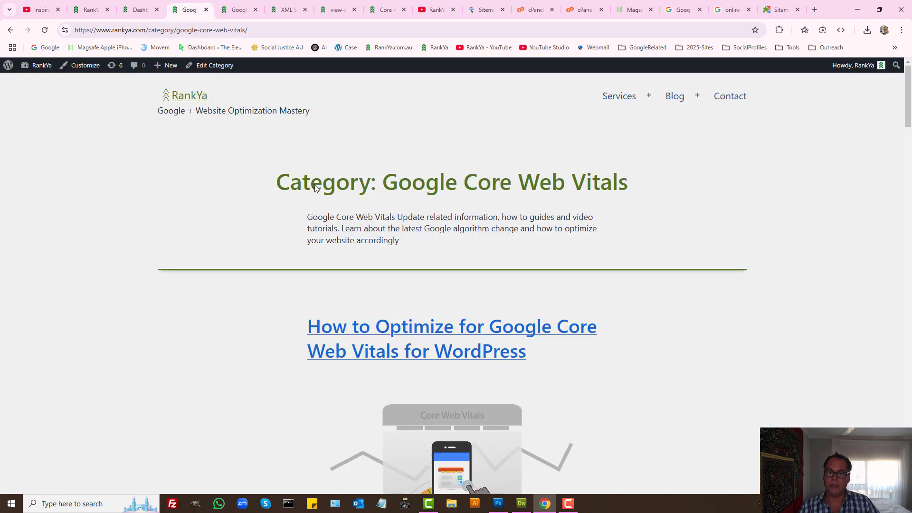
{"action": "left_click", "coordinate": [485, 10]}
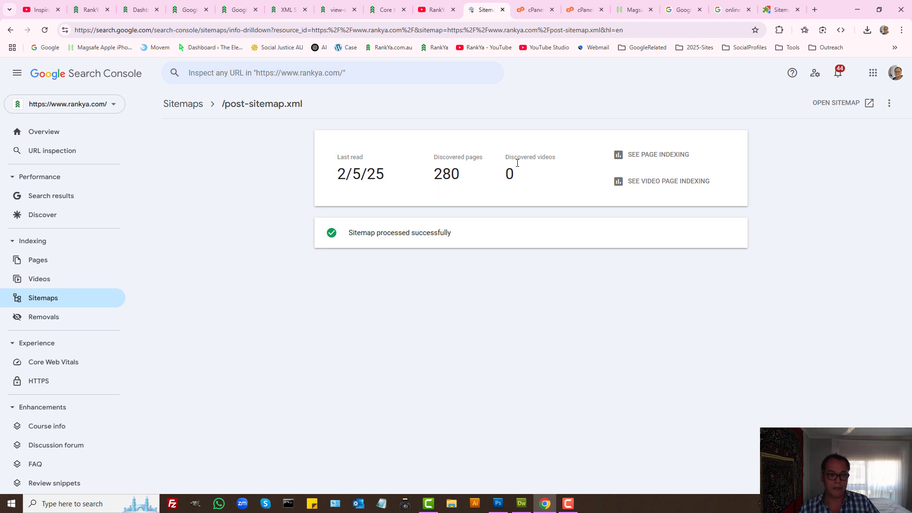
{"action": "mouse_move", "coordinate": [477, 243]}
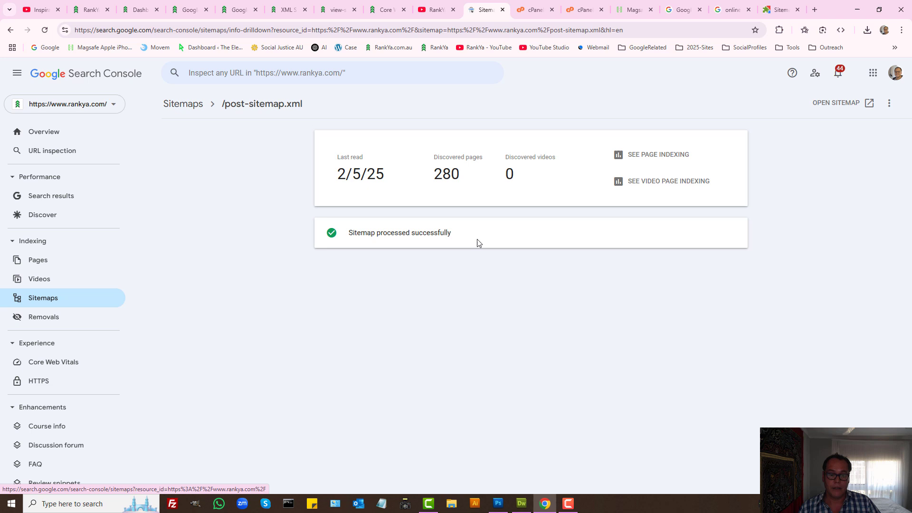
{"action": "mouse_move", "coordinate": [510, 253]}
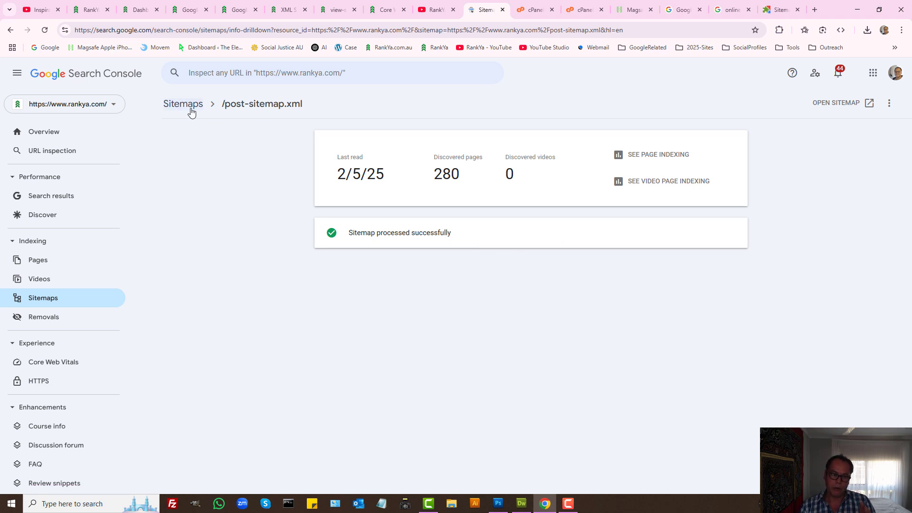
{"action": "left_click", "coordinate": [182, 103]}
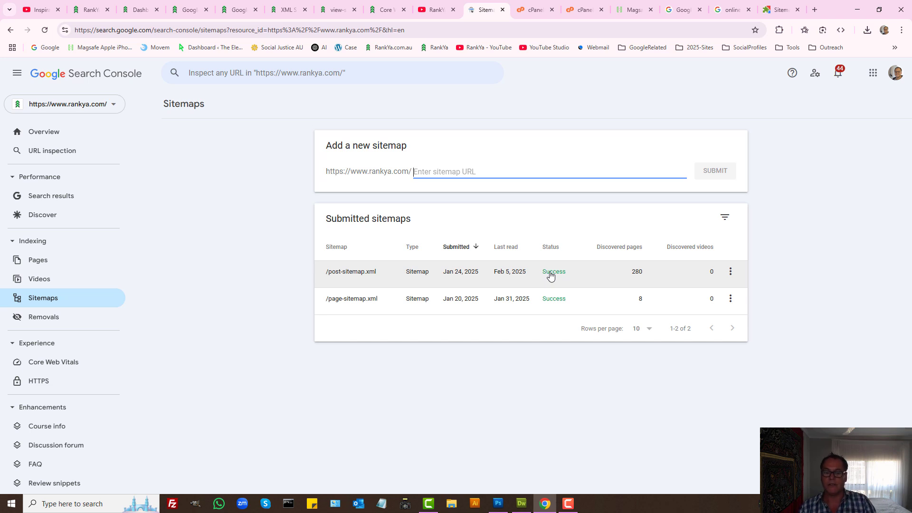
{"action": "mouse_move", "coordinate": [738, 287]}
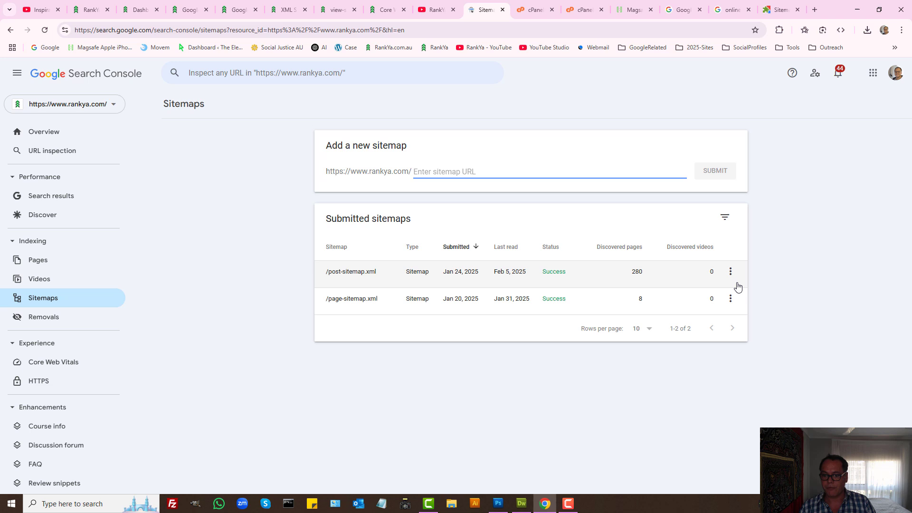
- Review page indexing filtered by sitemap (271 post, 8 page URLs indexed), then go back to Sitemaps
{"action": "left_click", "coordinate": [730, 272]}
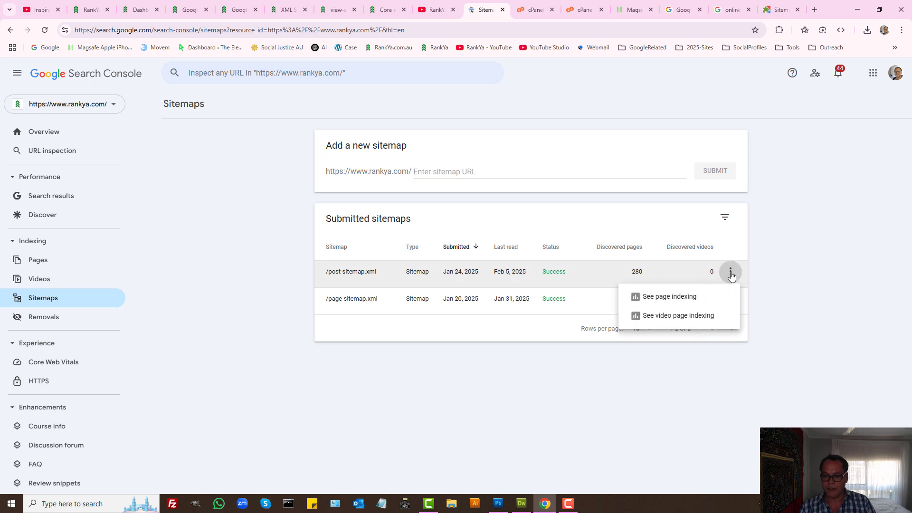
{"action": "mouse_move", "coordinate": [668, 296]}
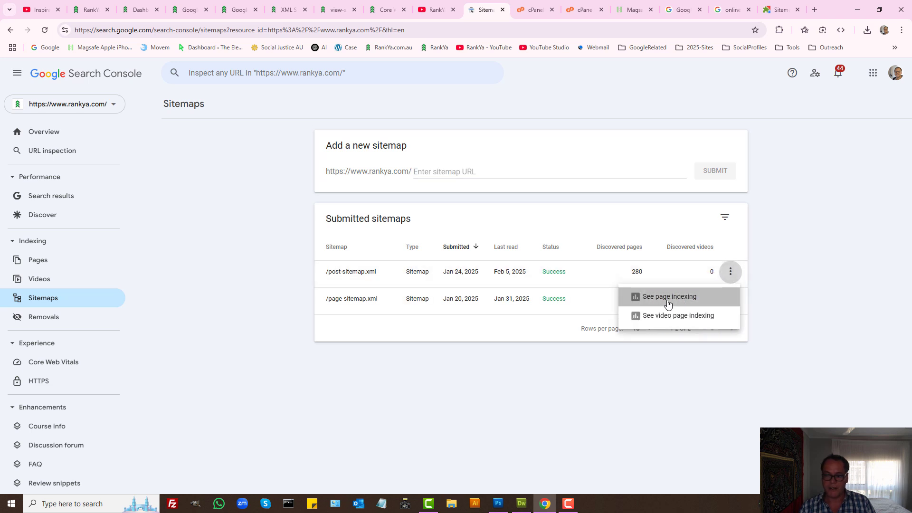
{"action": "left_click", "coordinate": [669, 297]}
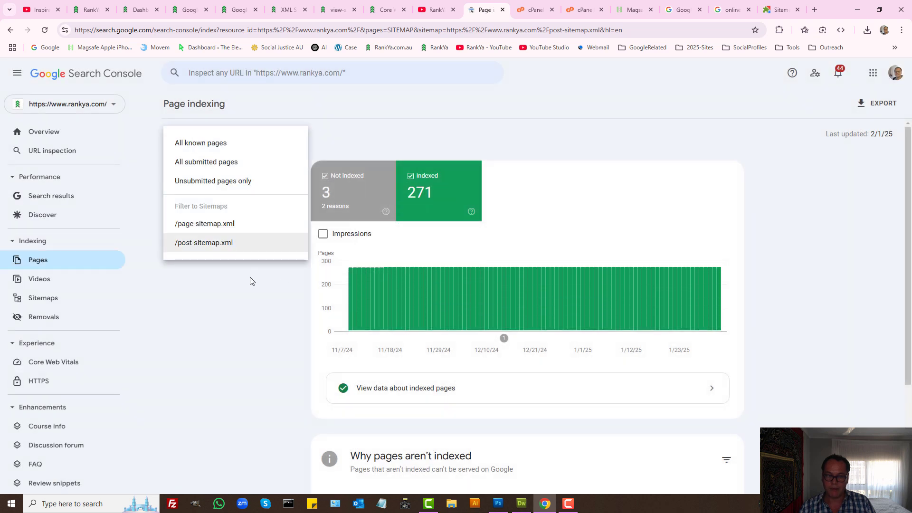
{"action": "left_click", "coordinate": [205, 243]}
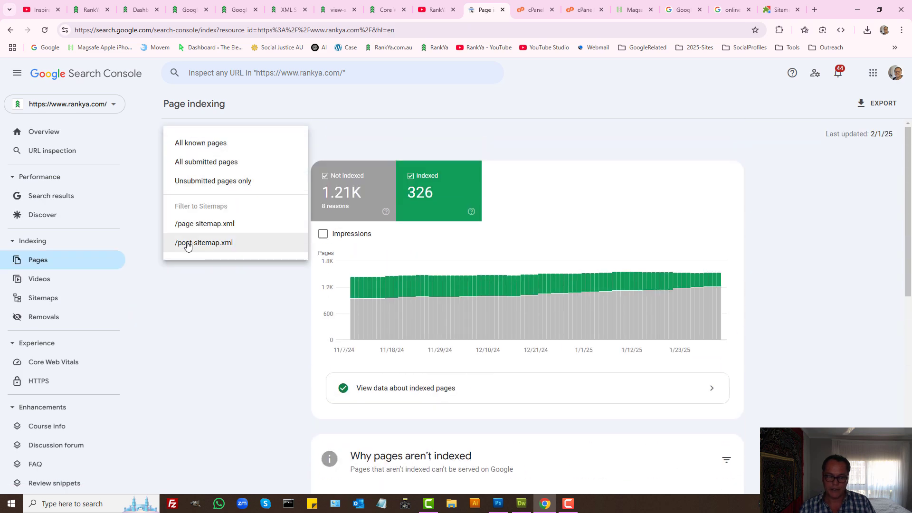
{"action": "left_click", "coordinate": [205, 224]}
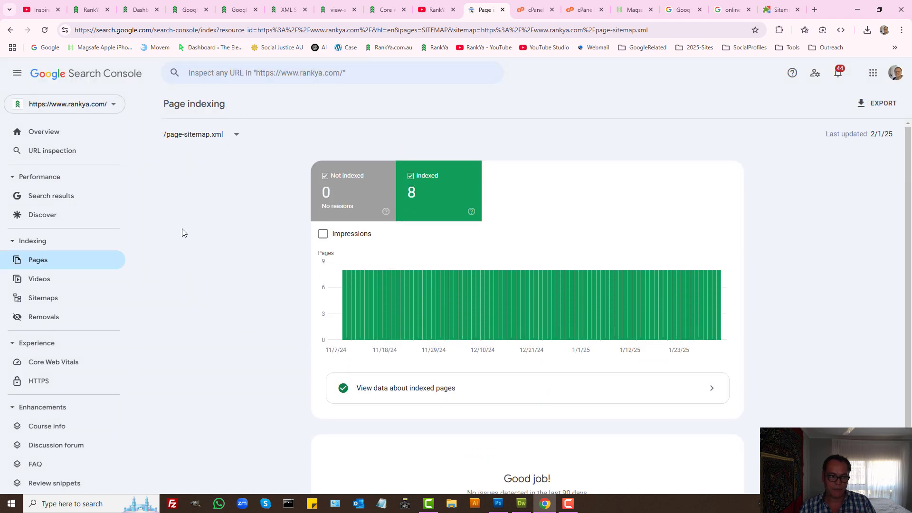
{"action": "left_click", "coordinate": [42, 298]}
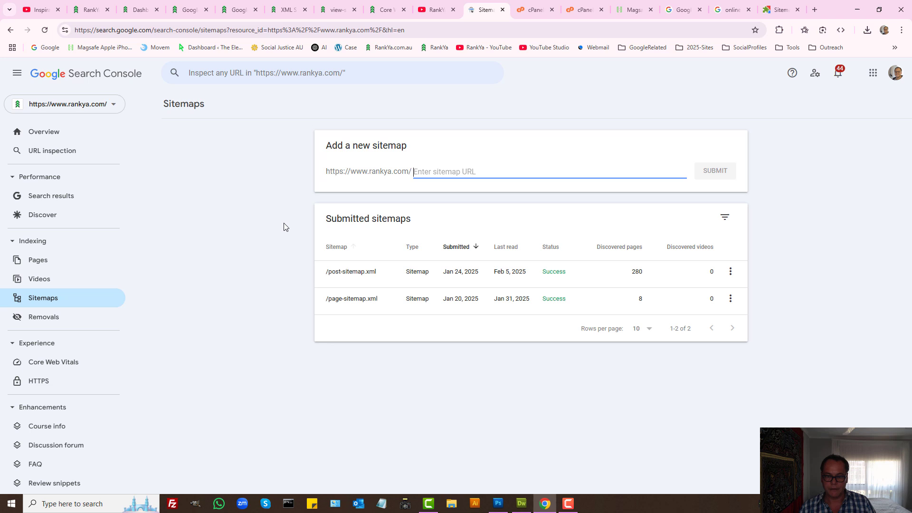
{"action": "mouse_move", "coordinate": [379, 303]}
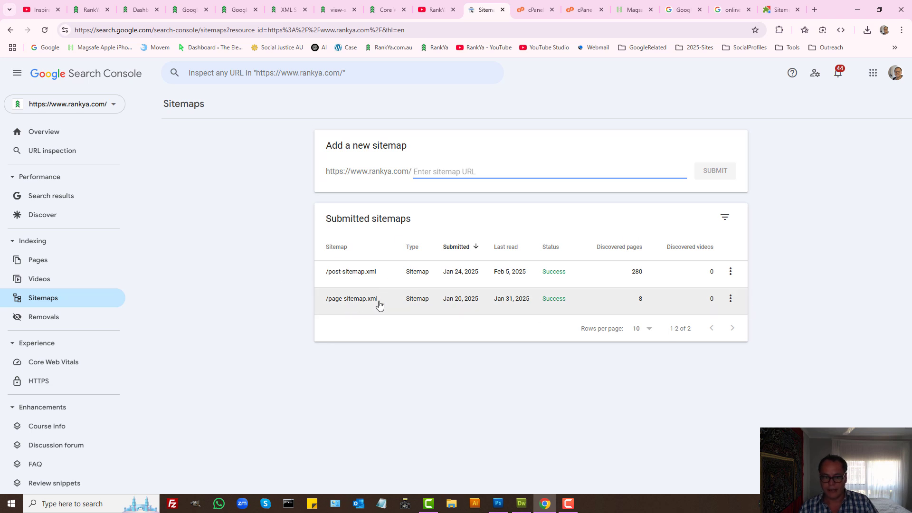
- Open the /post-sitemap.xml details (280 discovered pages, Success) and view the sitemap file
{"action": "left_click", "coordinate": [350, 272]}
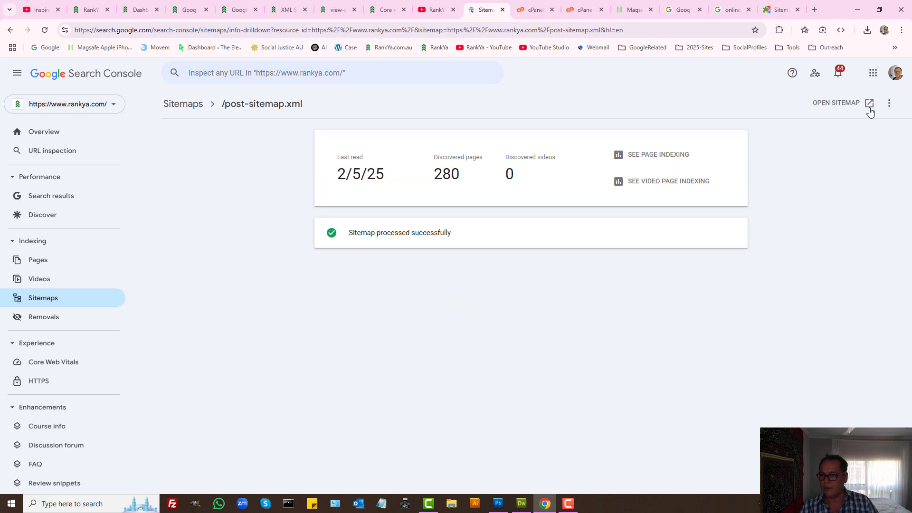
{"action": "left_click", "coordinate": [837, 103]}
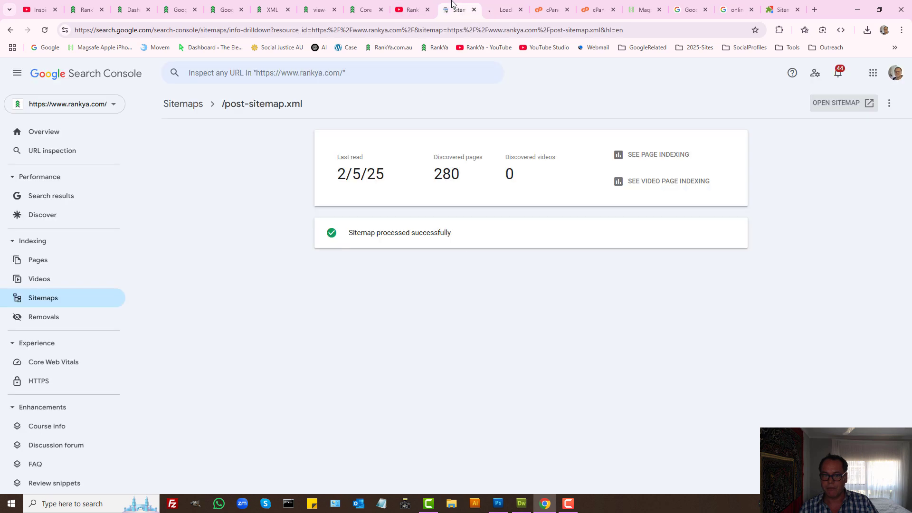
{"action": "left_click", "coordinate": [840, 103]}
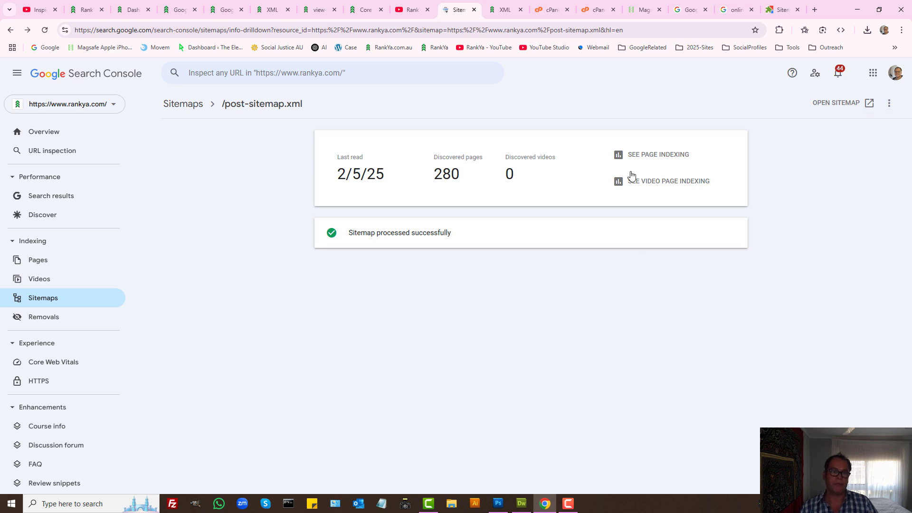
{"action": "mouse_move", "coordinate": [889, 103]}
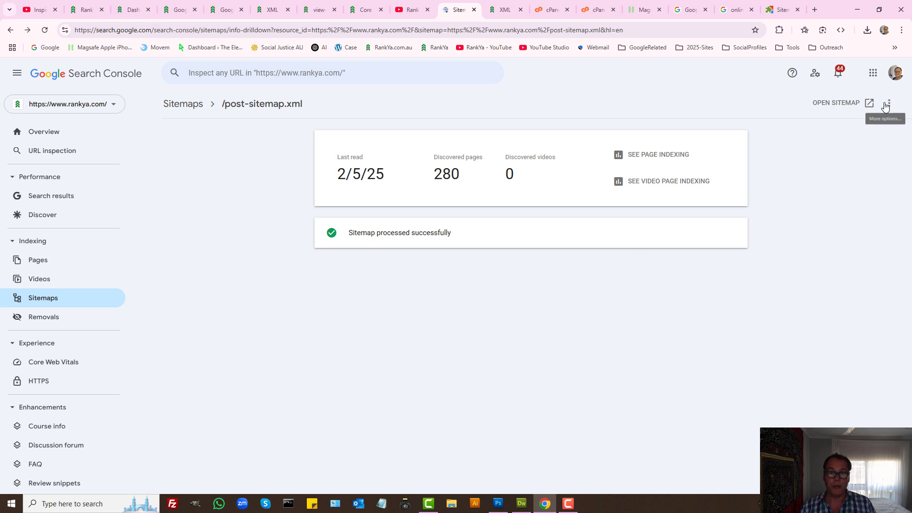
{"action": "left_click", "coordinate": [181, 10]}
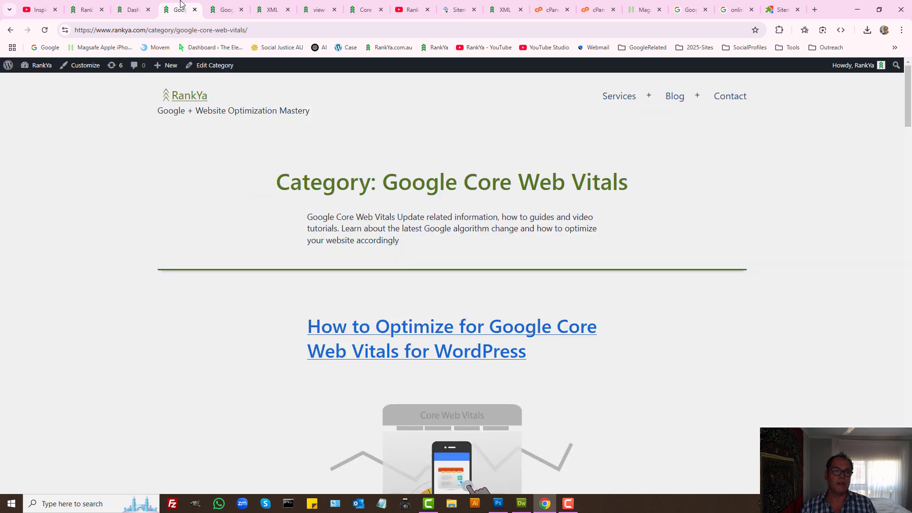
{"action": "mouse_move", "coordinate": [109, 229]}
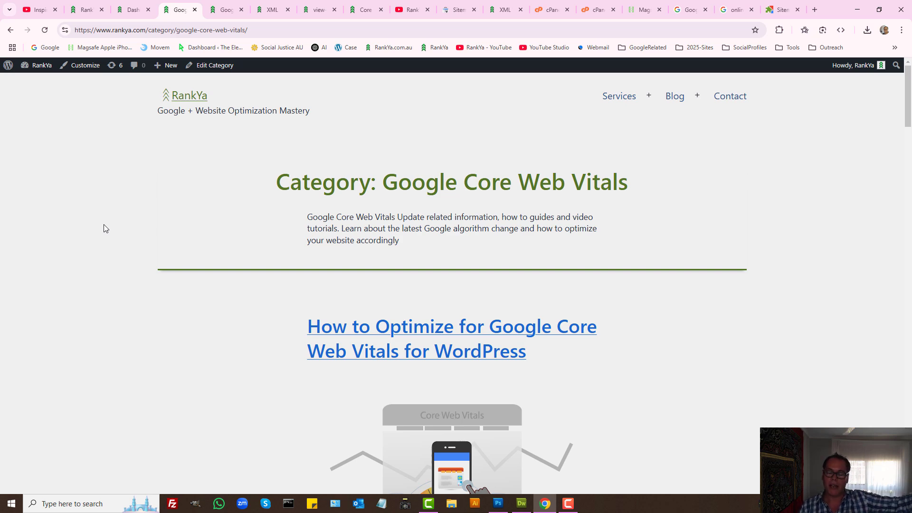
{"action": "left_click", "coordinate": [458, 10]}
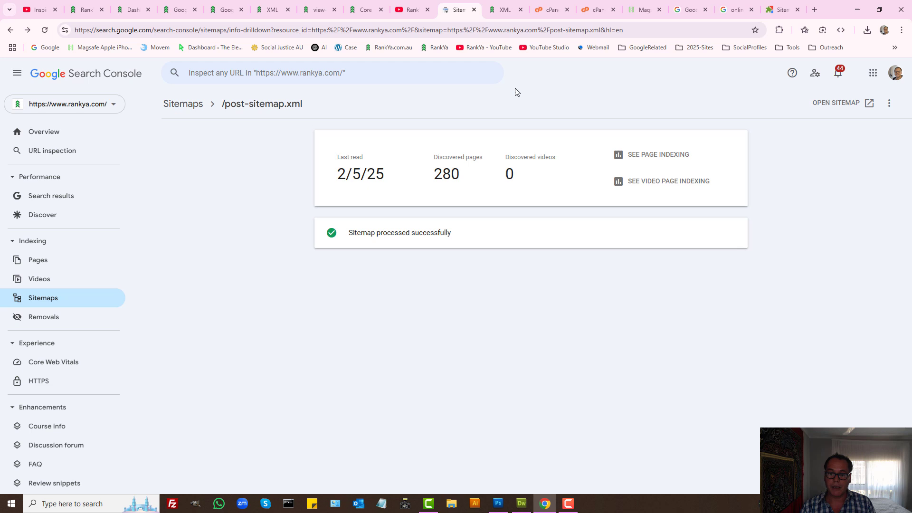
{"action": "mouse_move", "coordinate": [409, 295]}
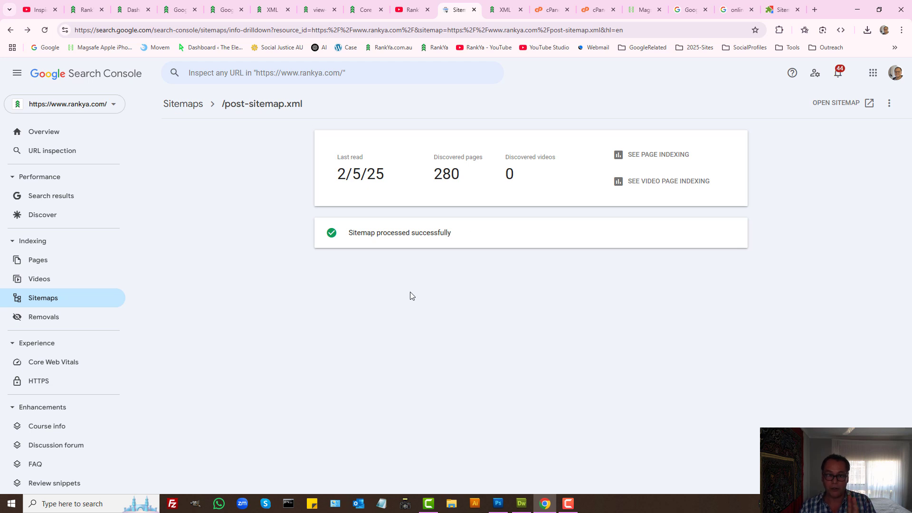
{"action": "mouse_move", "coordinate": [662, 284]}
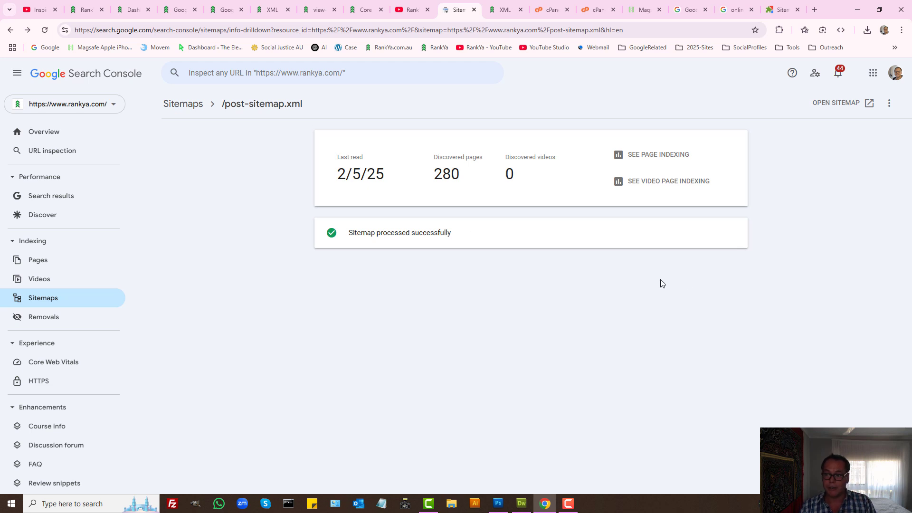
- Open the post sitemap's three-dot menu offering Remove sitemap
{"action": "left_click", "coordinate": [888, 103]}
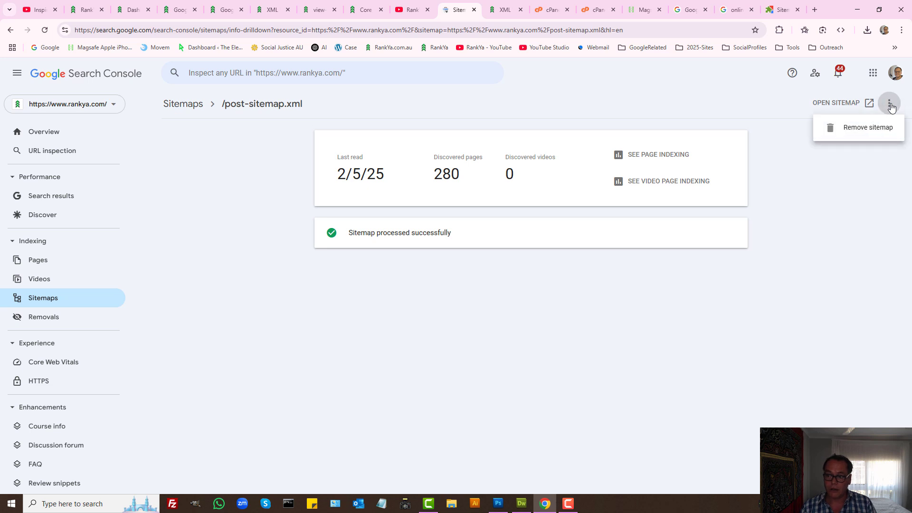
{"action": "mouse_move", "coordinate": [868, 127]}
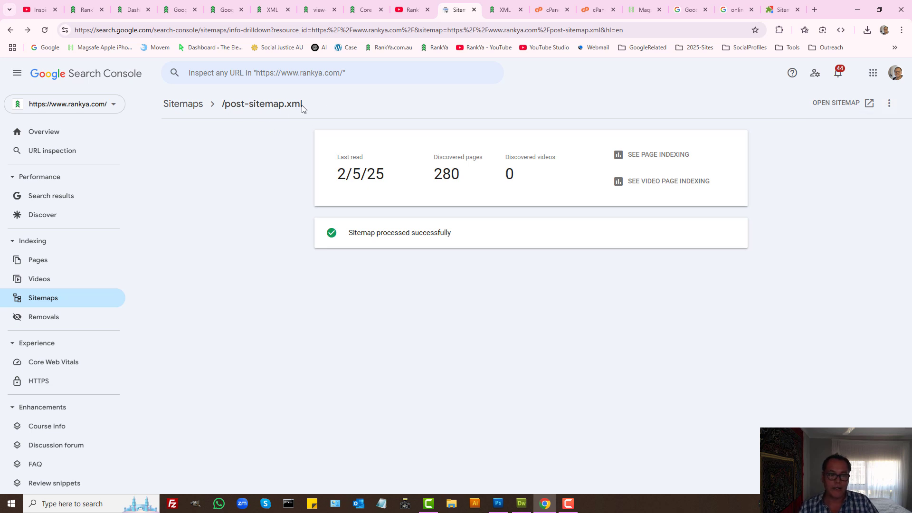
{"action": "mouse_move", "coordinate": [324, 109]}
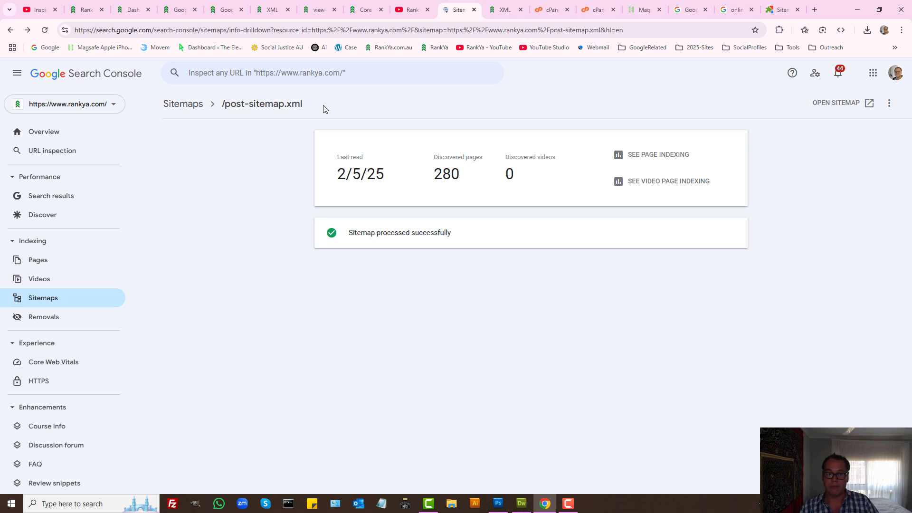
{"action": "mouse_move", "coordinate": [753, 202]}
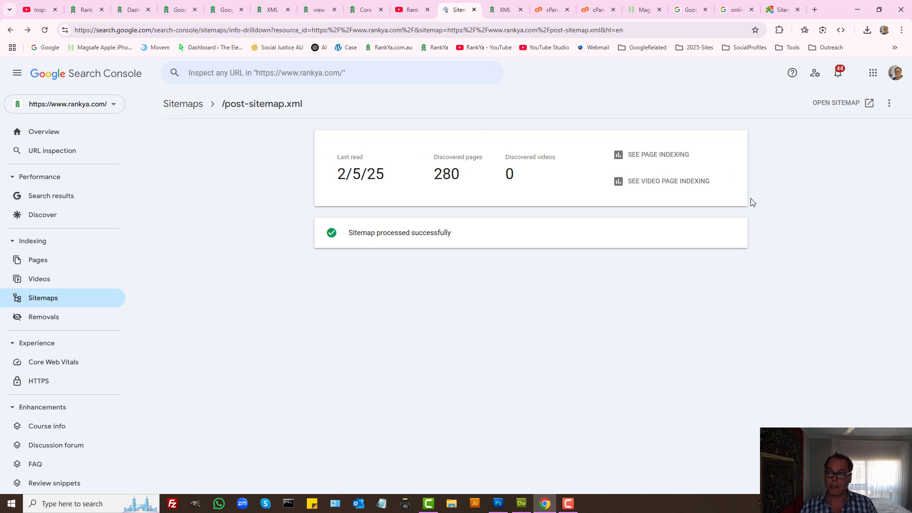
{"action": "mouse_move", "coordinate": [140, 305]}
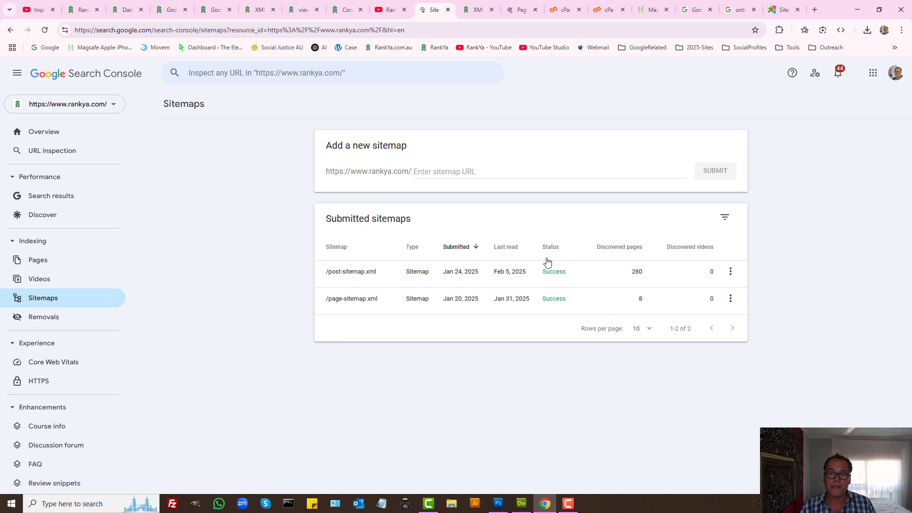
- Compare page indexing for all submitted pages (279 indexed) against all known pages (326 indexed)
{"action": "left_click", "coordinate": [38, 260]}
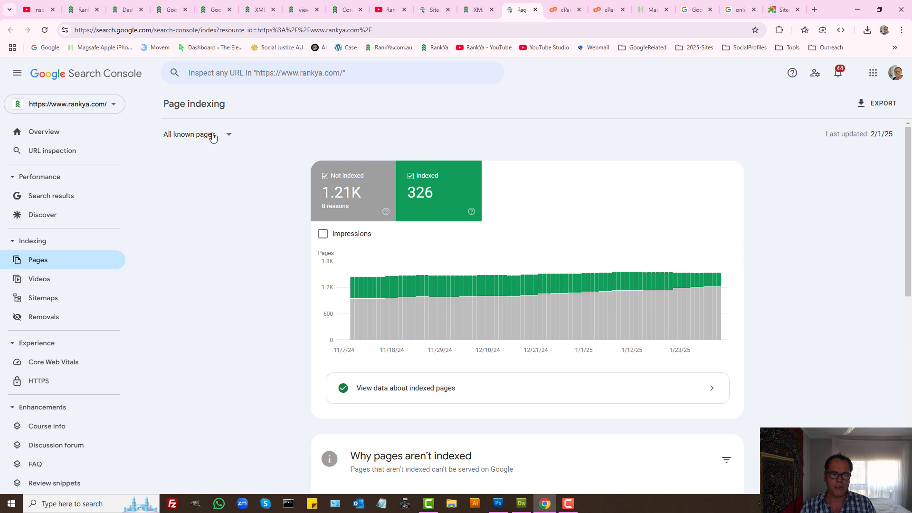
{"action": "mouse_move", "coordinate": [218, 140]}
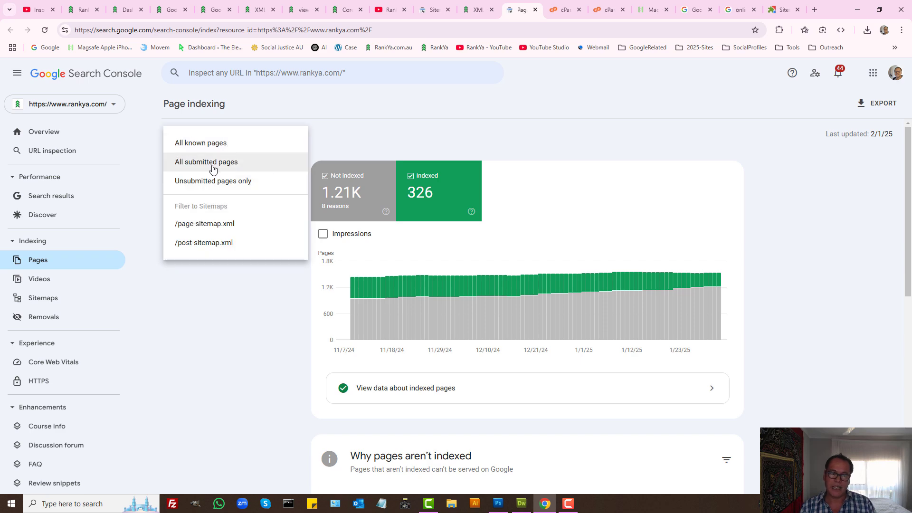
{"action": "left_click", "coordinate": [205, 161]}
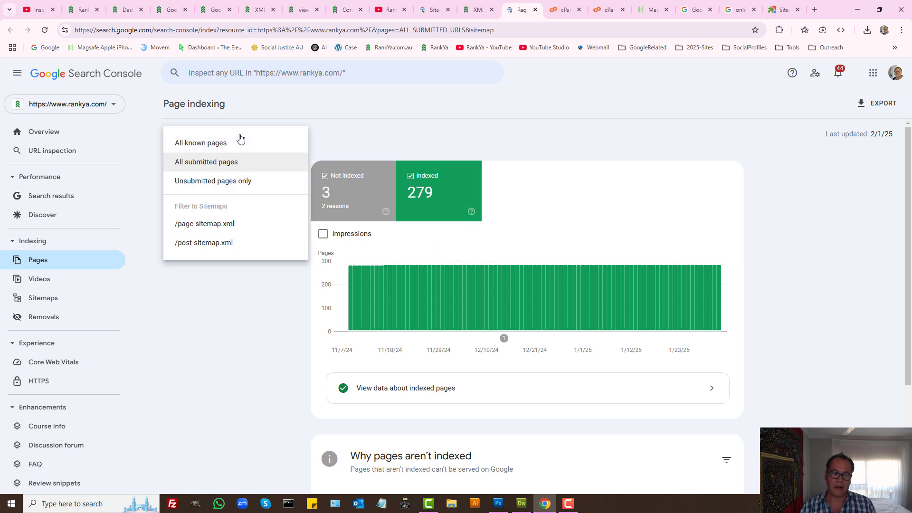
{"action": "mouse_move", "coordinate": [213, 148]}
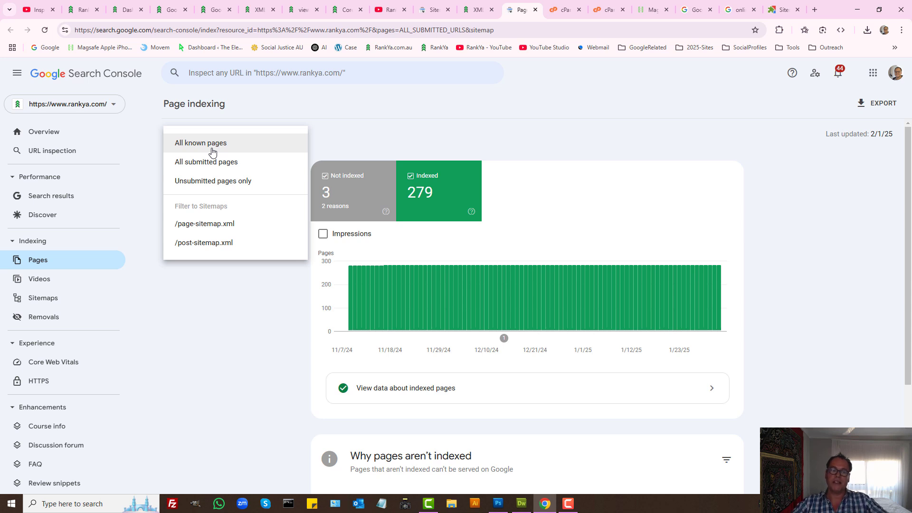
{"action": "left_click", "coordinate": [200, 142]}
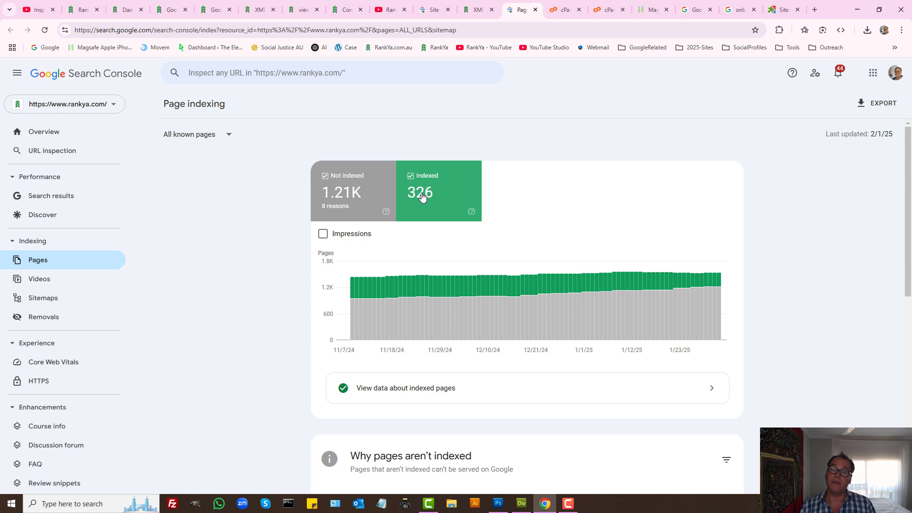
{"action": "mouse_move", "coordinate": [463, 137]}
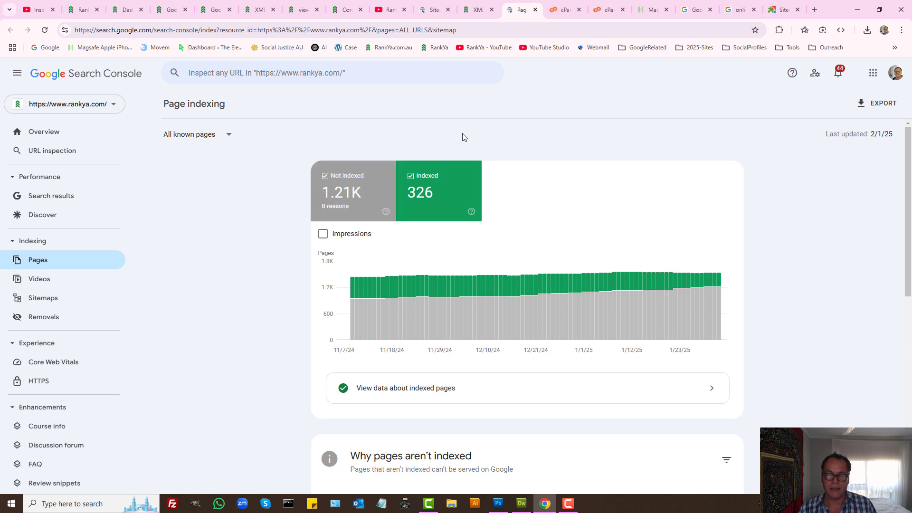
{"action": "left_click", "coordinate": [43, 298]}
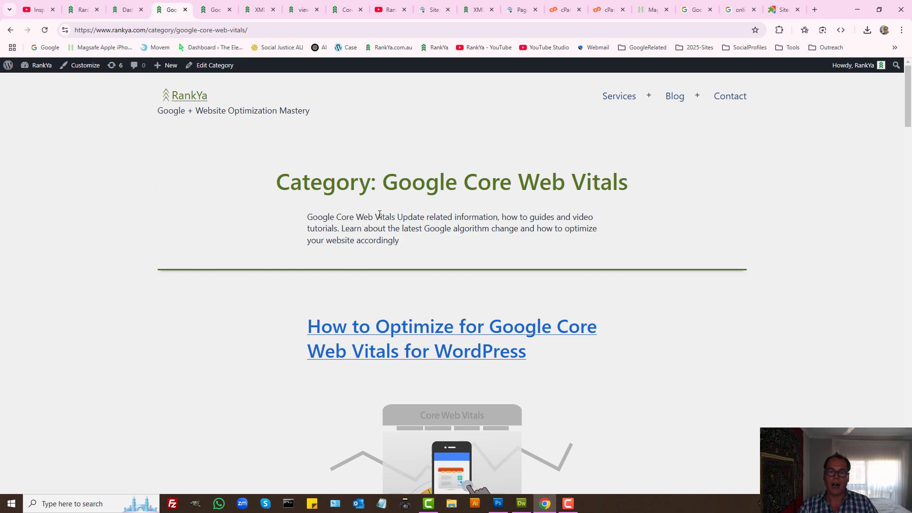
{"action": "mouse_move", "coordinate": [423, 352]}
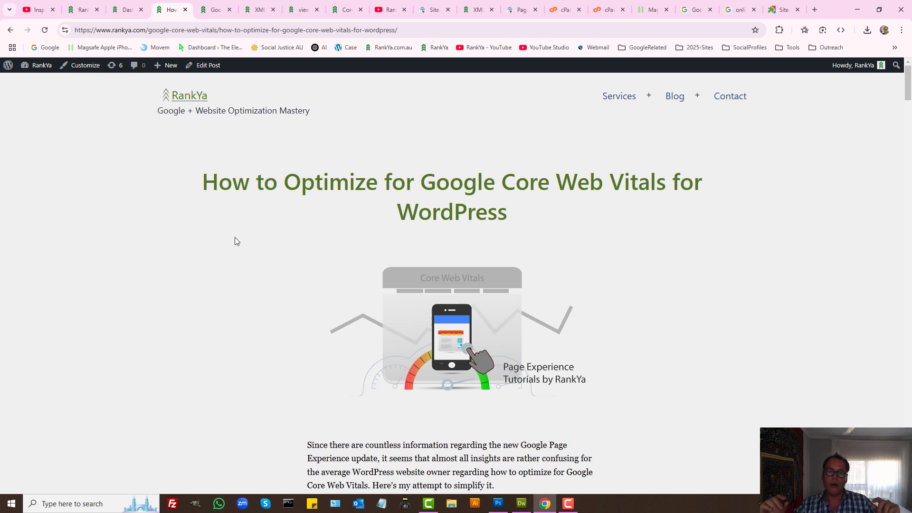
{"action": "mouse_move", "coordinate": [415, 218]}
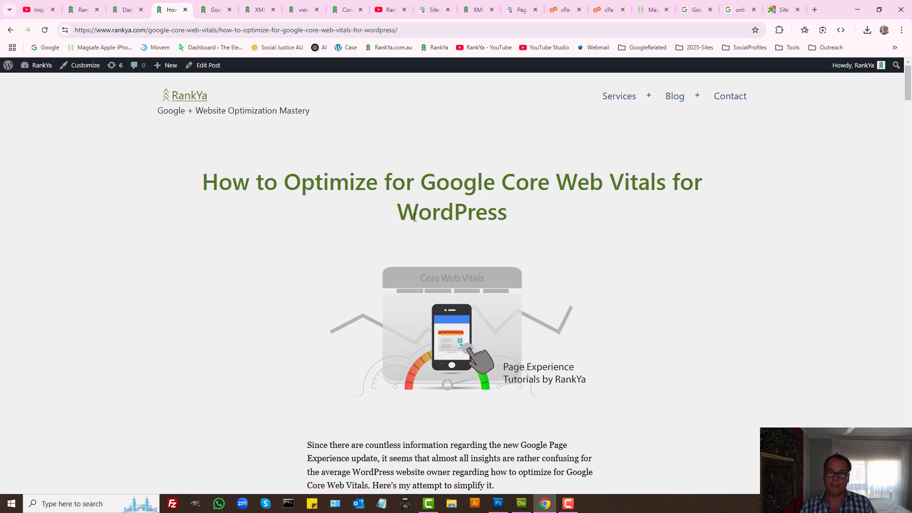
- Switch from the Core Web Vitals article back to the Search Console Sitemaps tab
{"action": "left_click", "coordinate": [434, 10]}
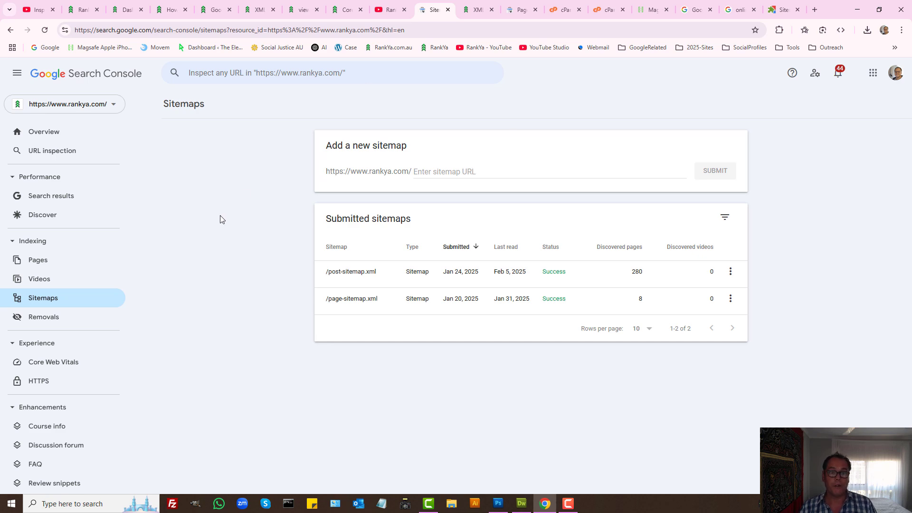
- Switch to the RankYa YouTube channel tab showing its crawled-not-indexed video
{"action": "left_click", "coordinate": [387, 9]}
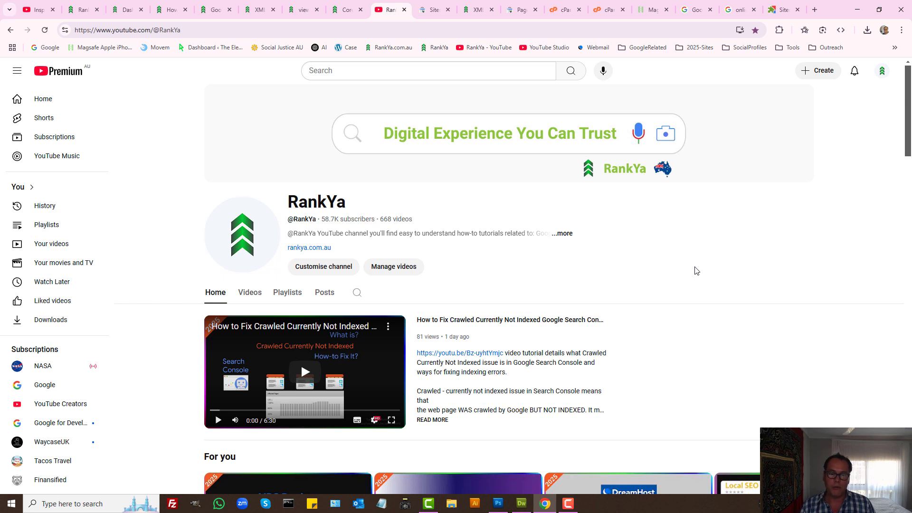
{"action": "mouse_move", "coordinate": [688, 286]}
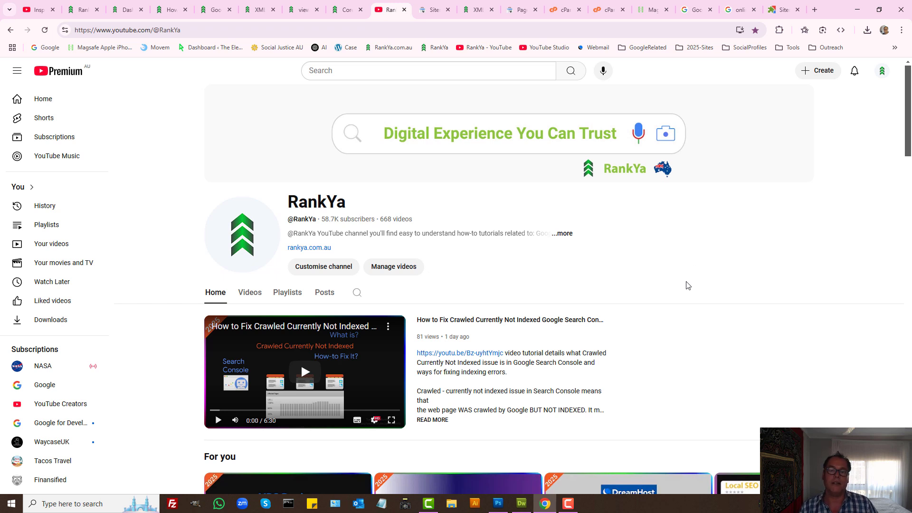
{"action": "mouse_move", "coordinate": [508, 227]}
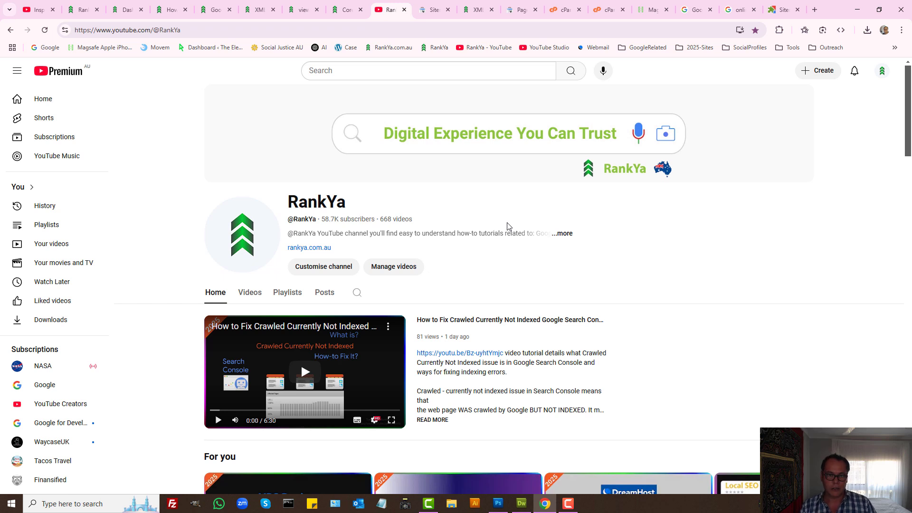
{"action": "mouse_move", "coordinate": [536, 257]}
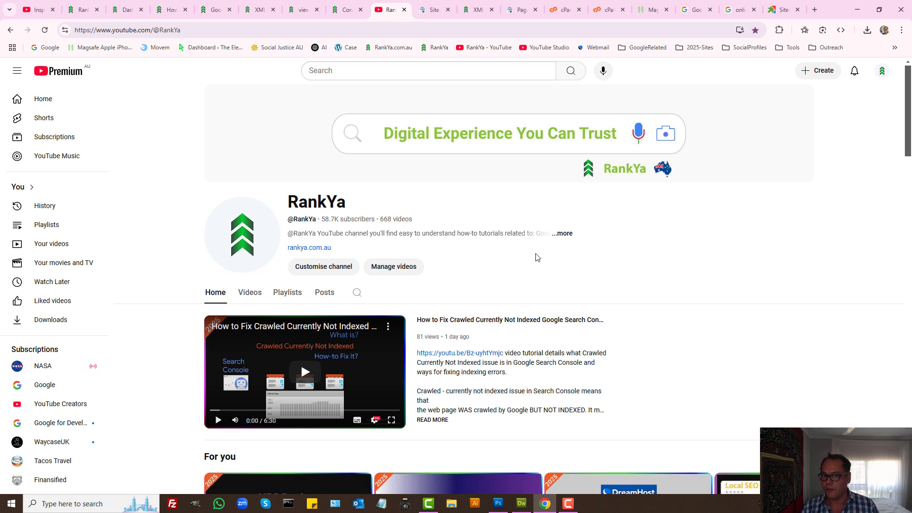